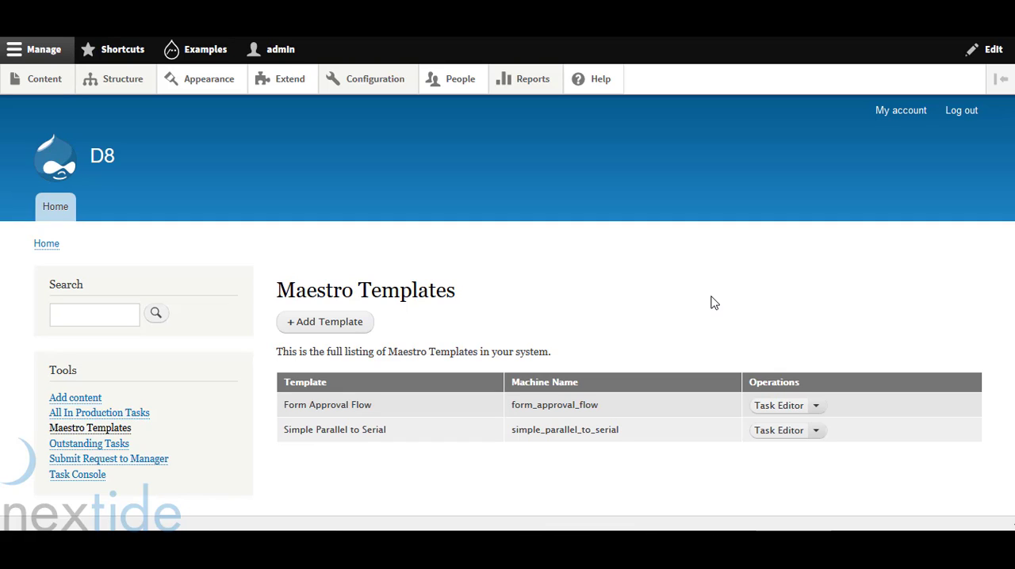
mouse_move(710, 194)
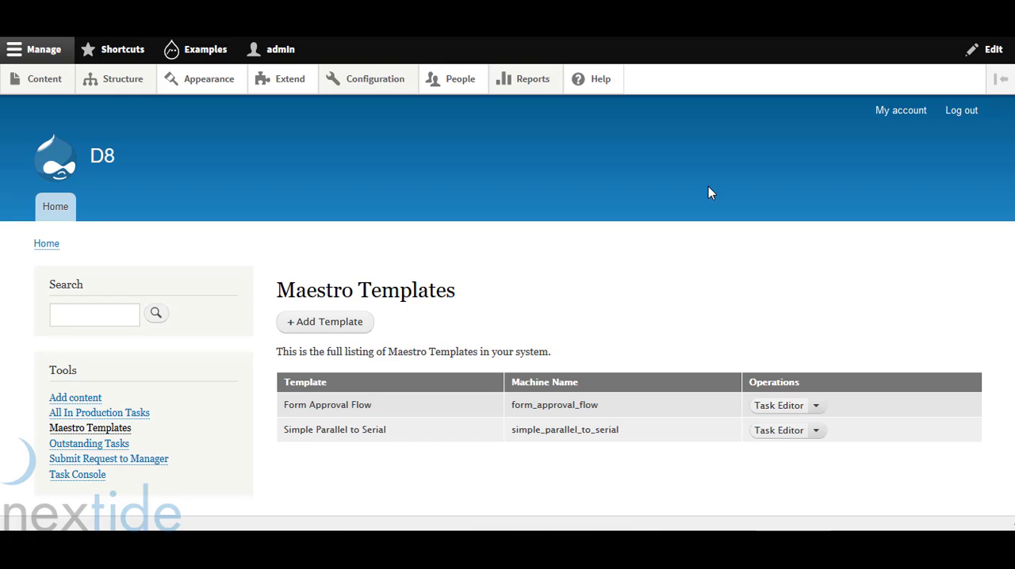
mouse_move(558, 254)
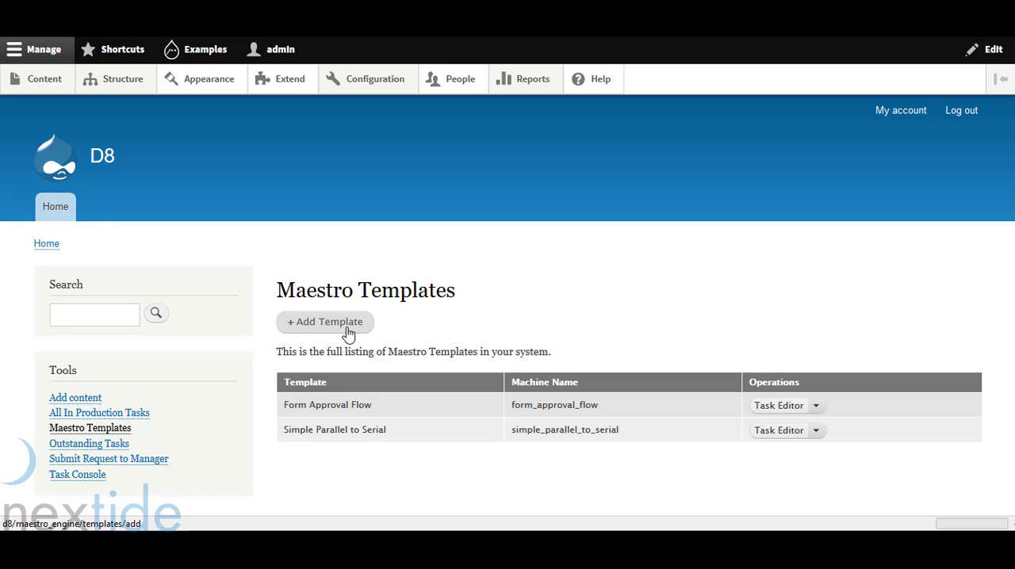
Start a new template and reveal the empty Create New Variable name and value fields
left_click(324, 320)
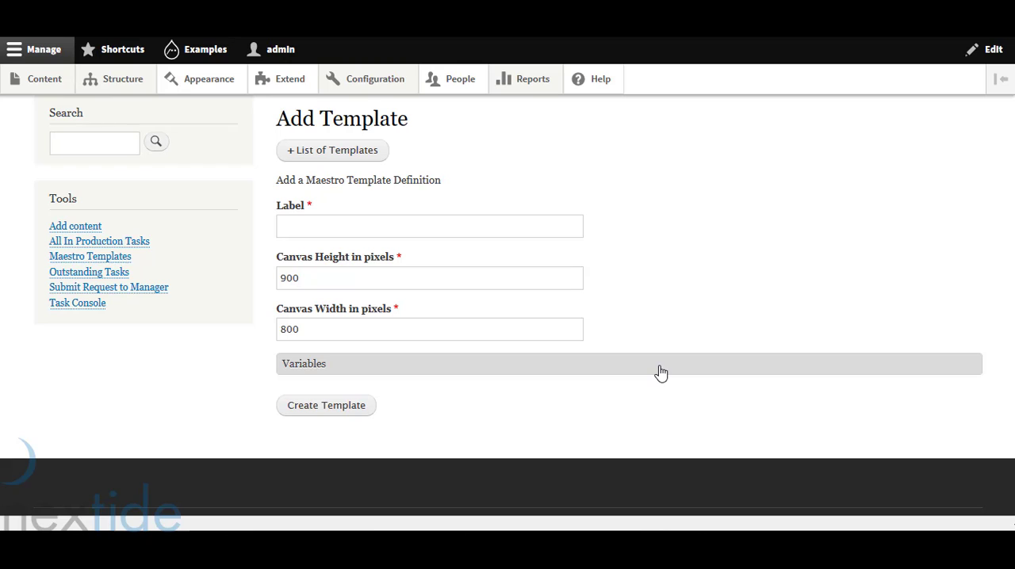
mouse_move(295, 368)
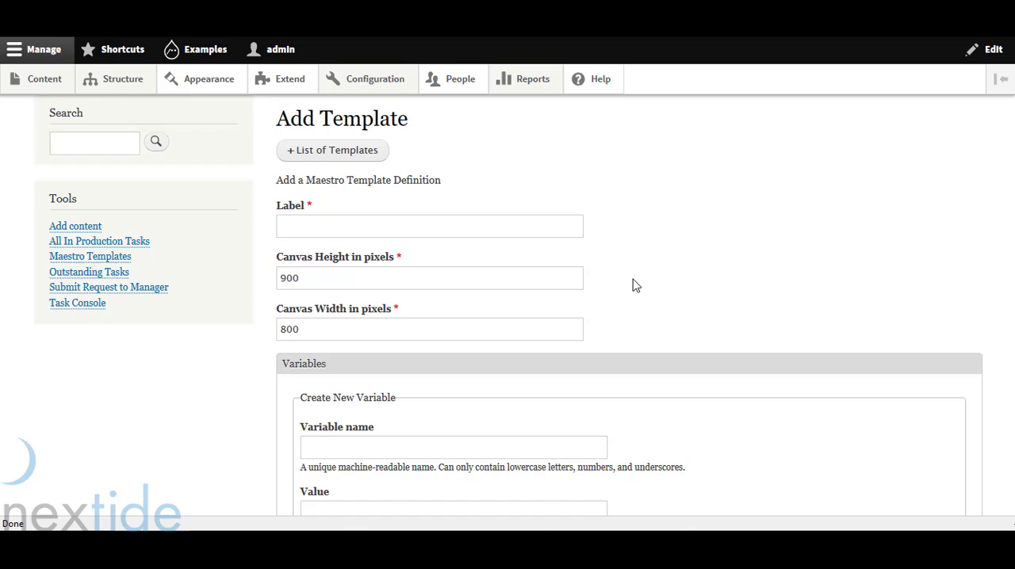
scroll("down", 3)
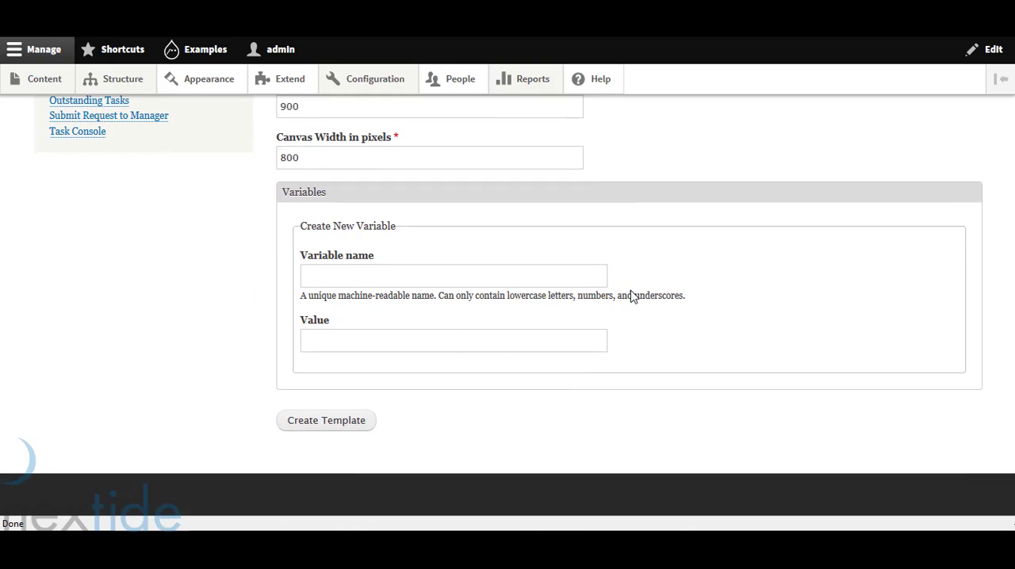
mouse_move(631, 298)
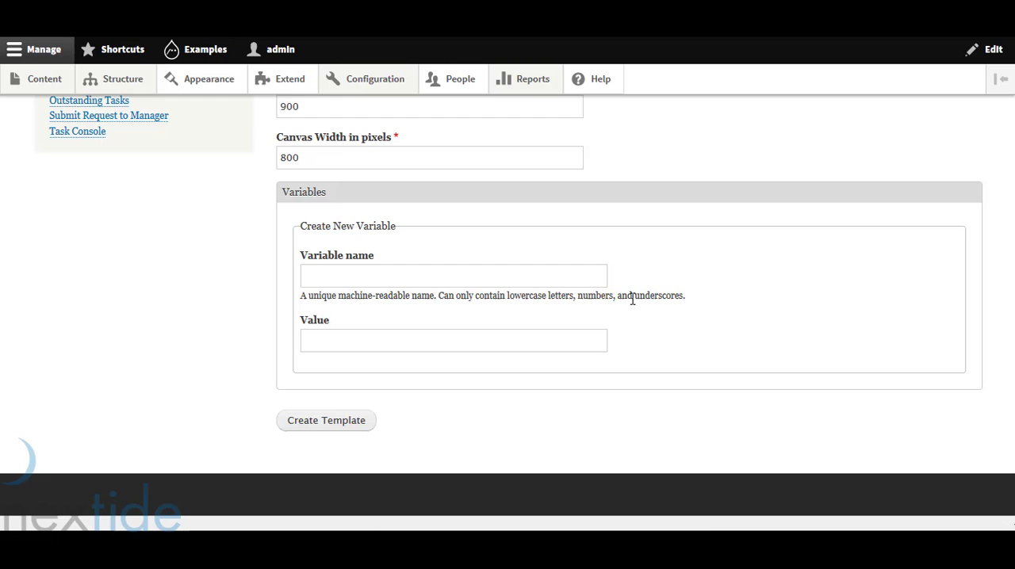
mouse_move(621, 276)
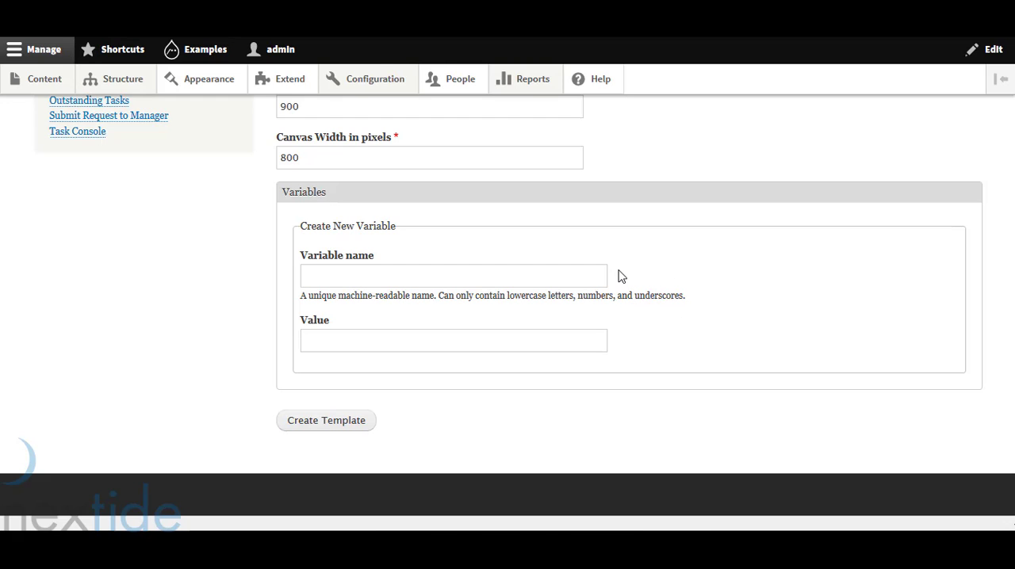
mouse_move(416, 104)
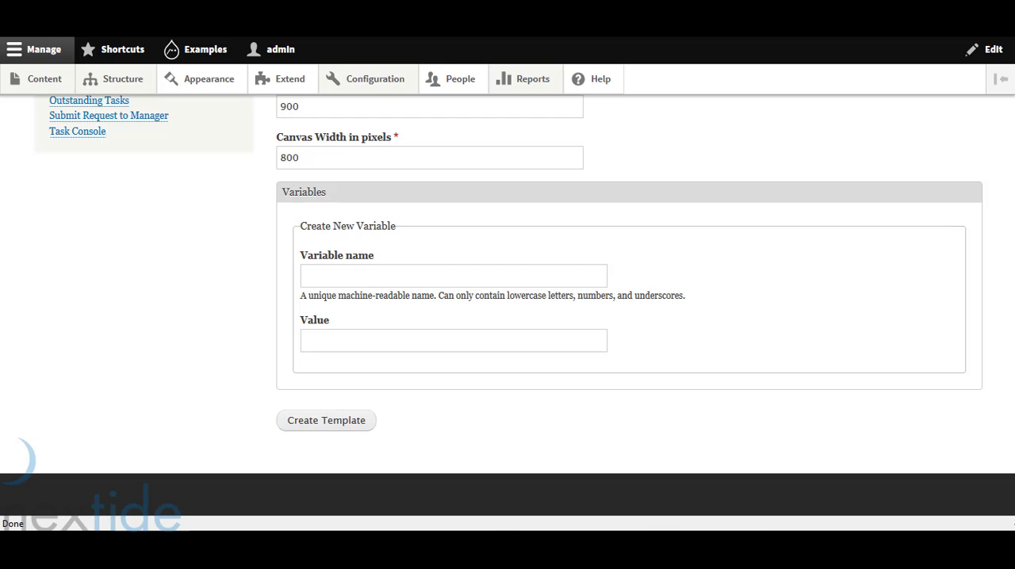
Go back to the Maestro Templates listing, leaving the two existing templates unchanged
left_click(327, 420)
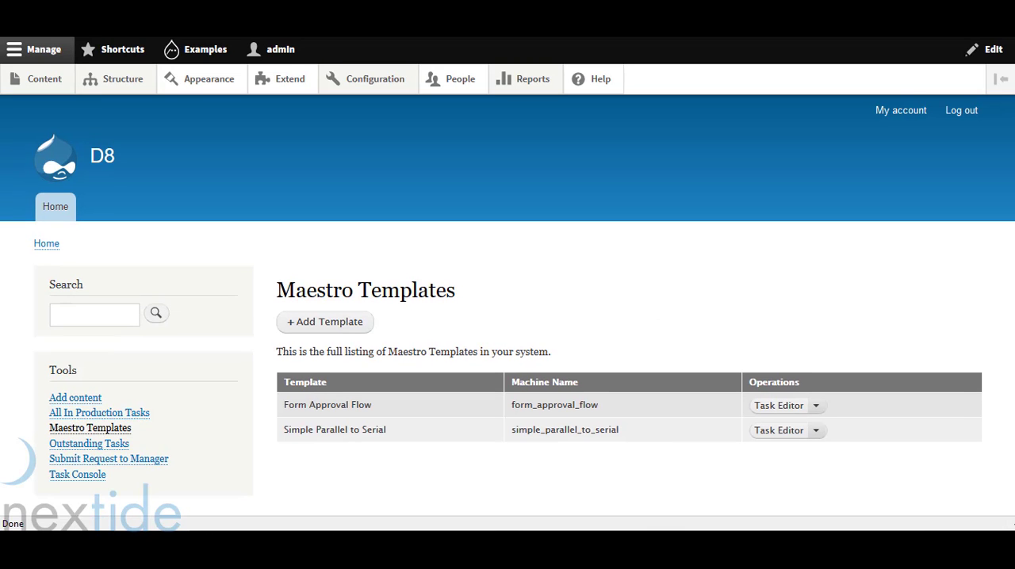
mouse_move(561, 406)
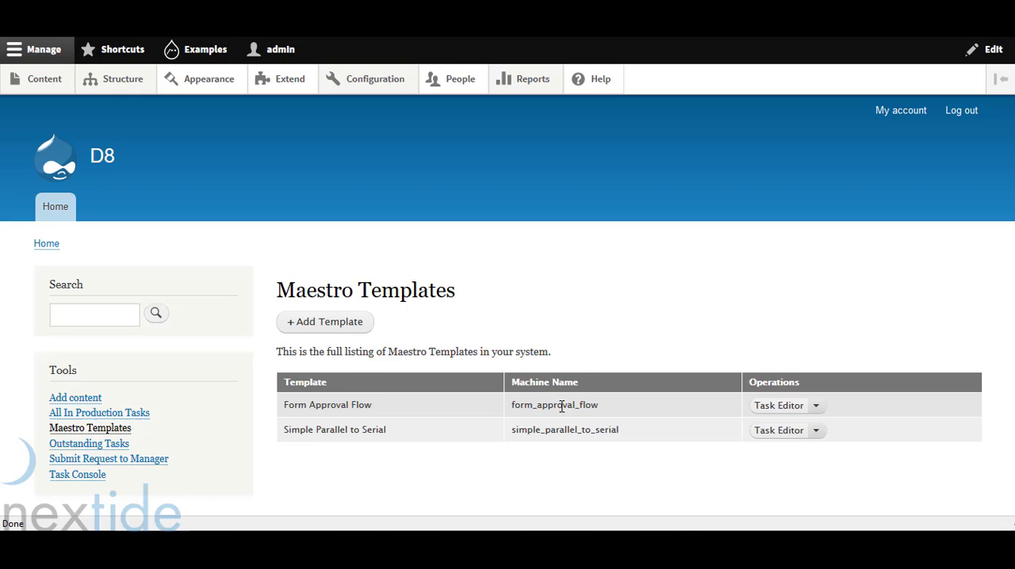
mouse_move(779, 406)
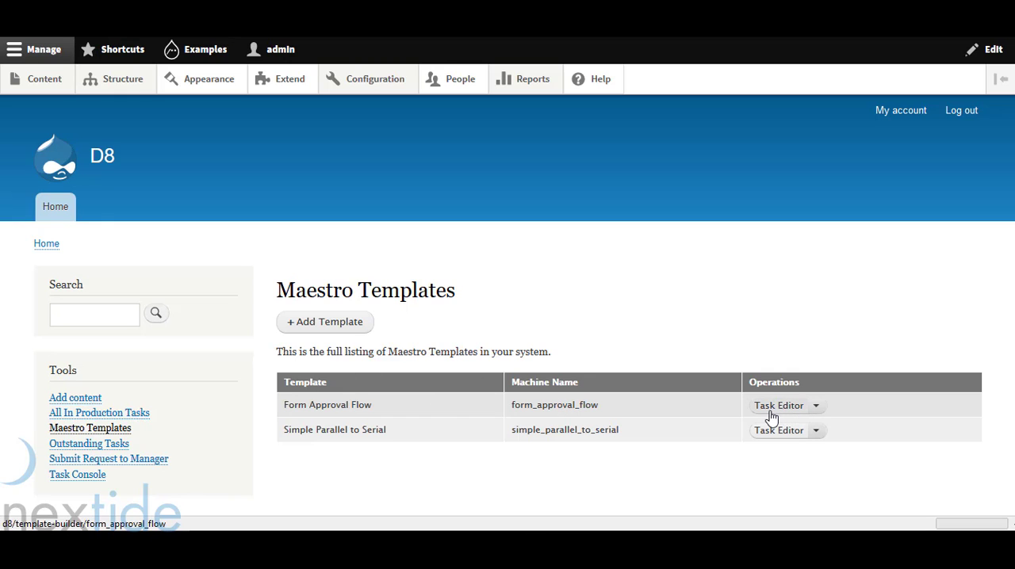
Show the Form Approval Flow diagram in the Task Editor and nudge the Start task on the canvas
left_click(780, 406)
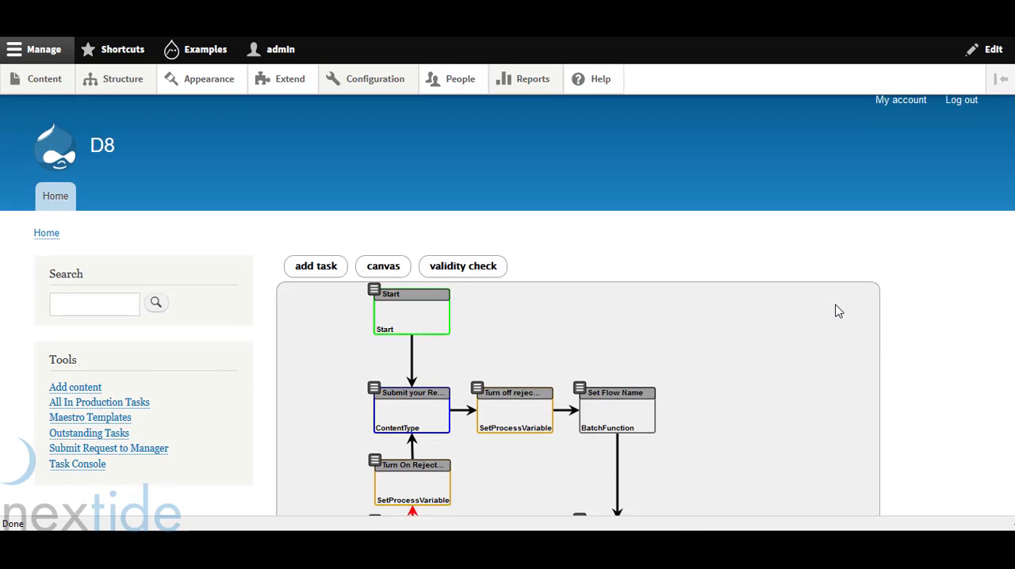
scroll("down", 3)
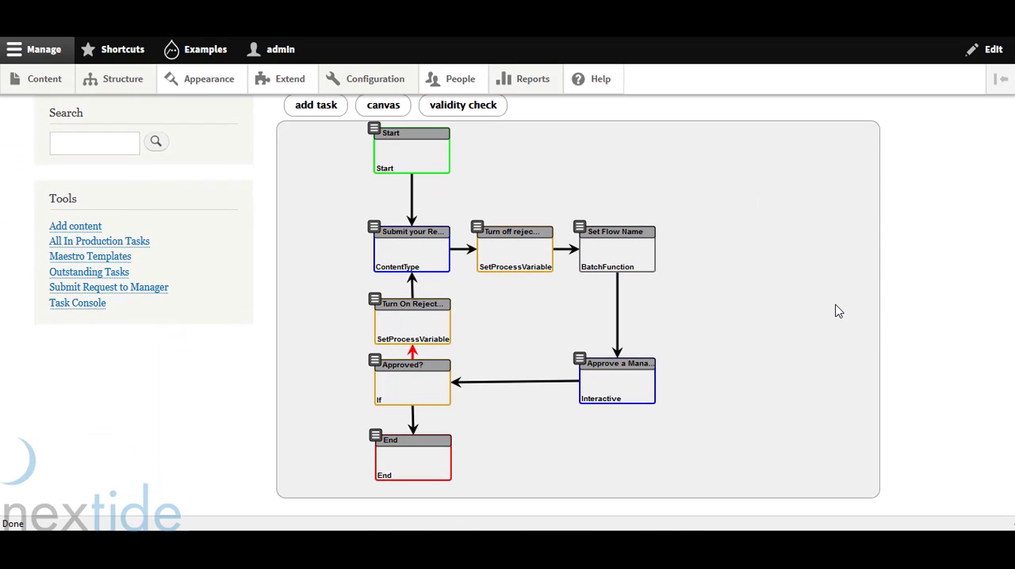
mouse_move(707, 292)
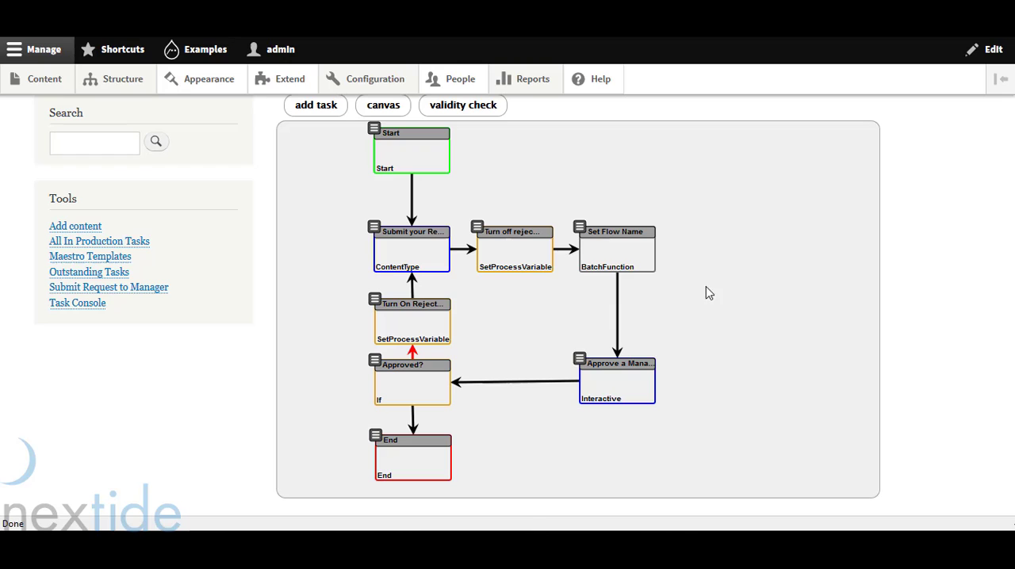
mouse_move(403, 157)
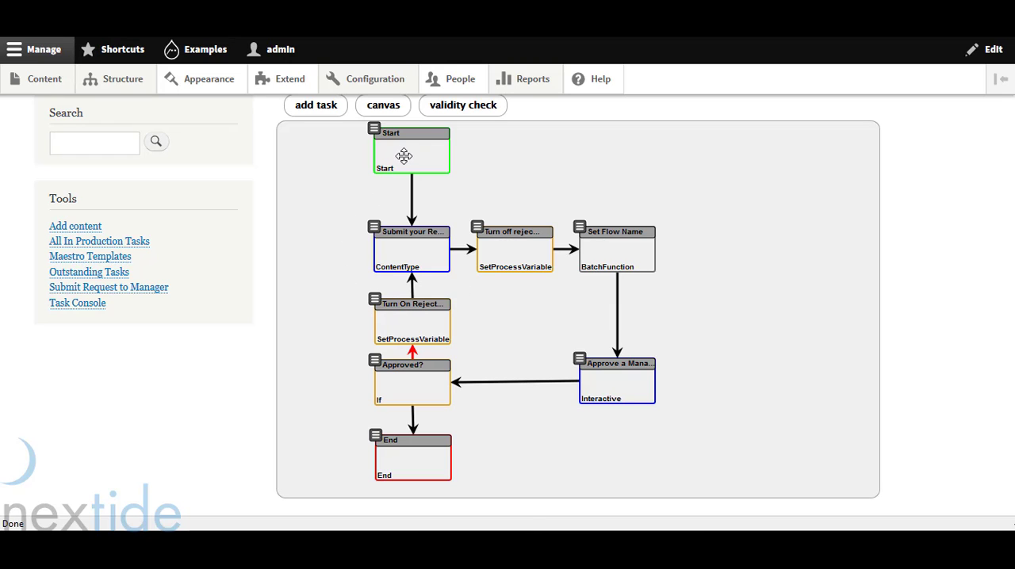
left_click_drag(411, 151, 411, 159)
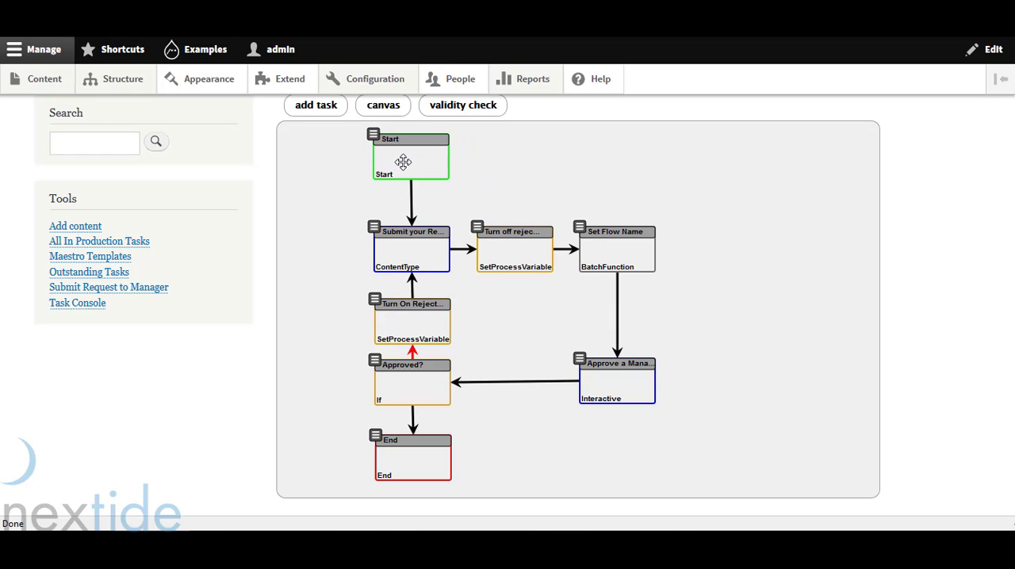
mouse_move(409, 194)
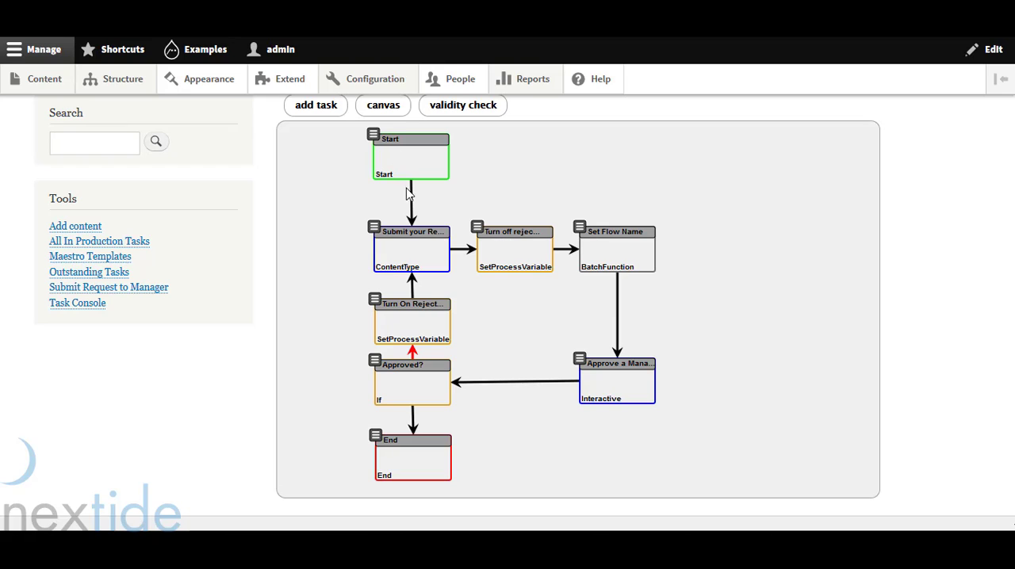
mouse_move(412, 196)
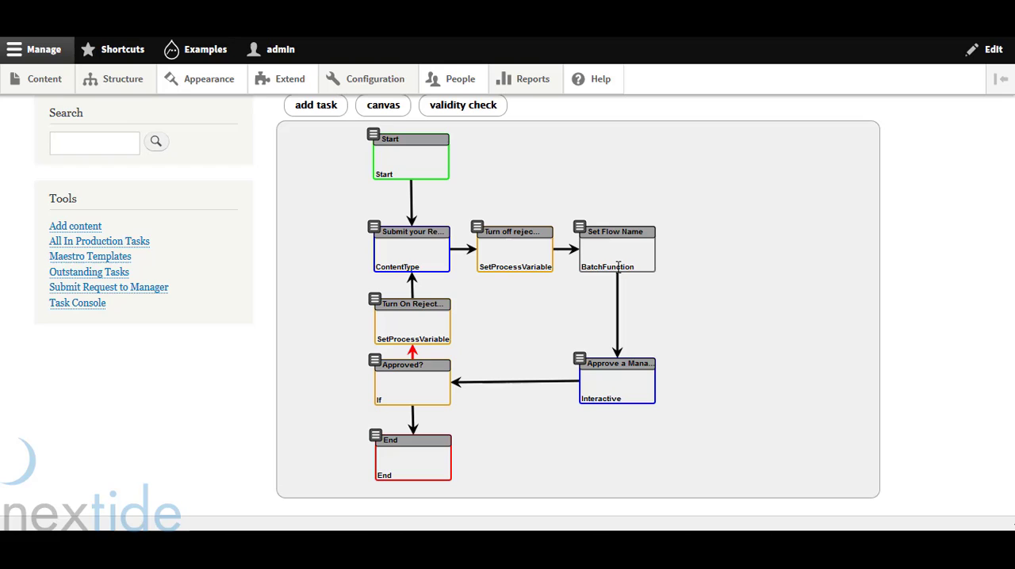
mouse_move(485, 225)
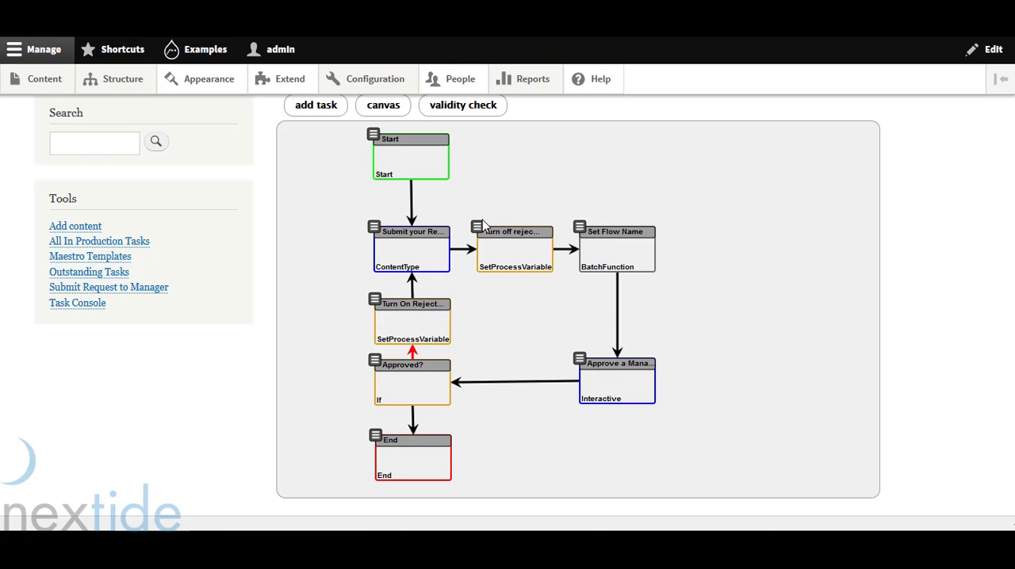
mouse_move(437, 264)
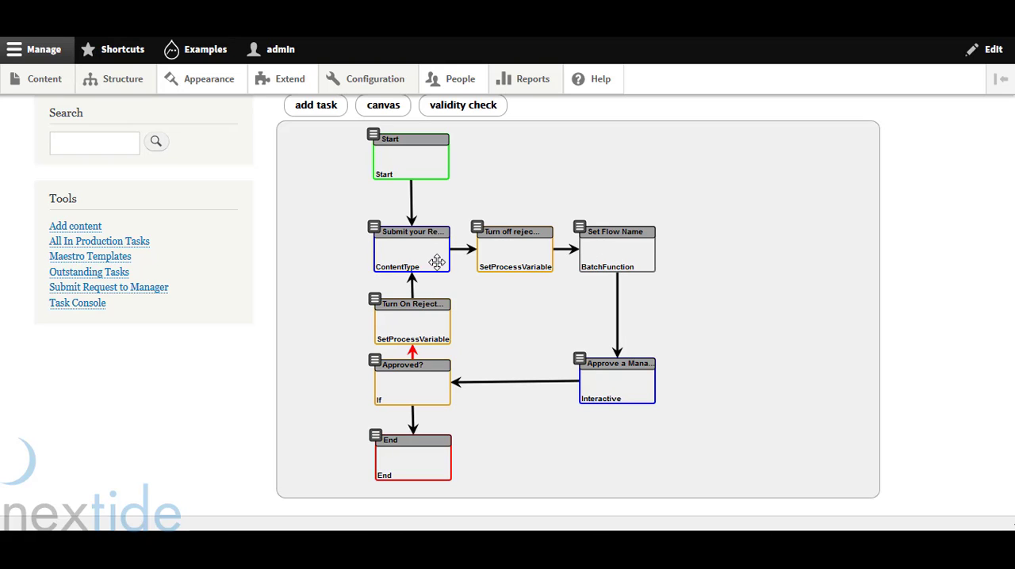
mouse_move(641, 380)
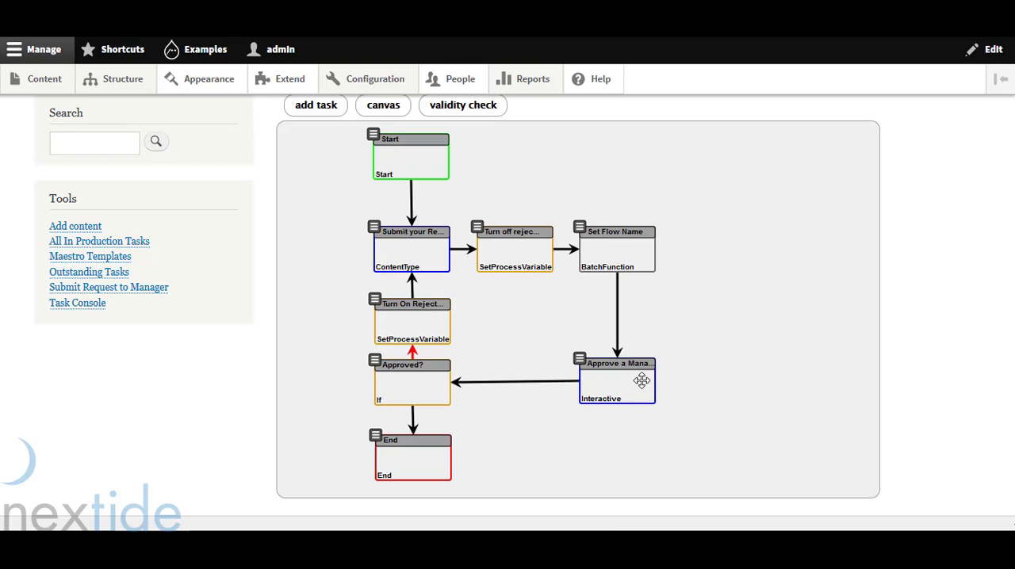
mouse_move(640, 381)
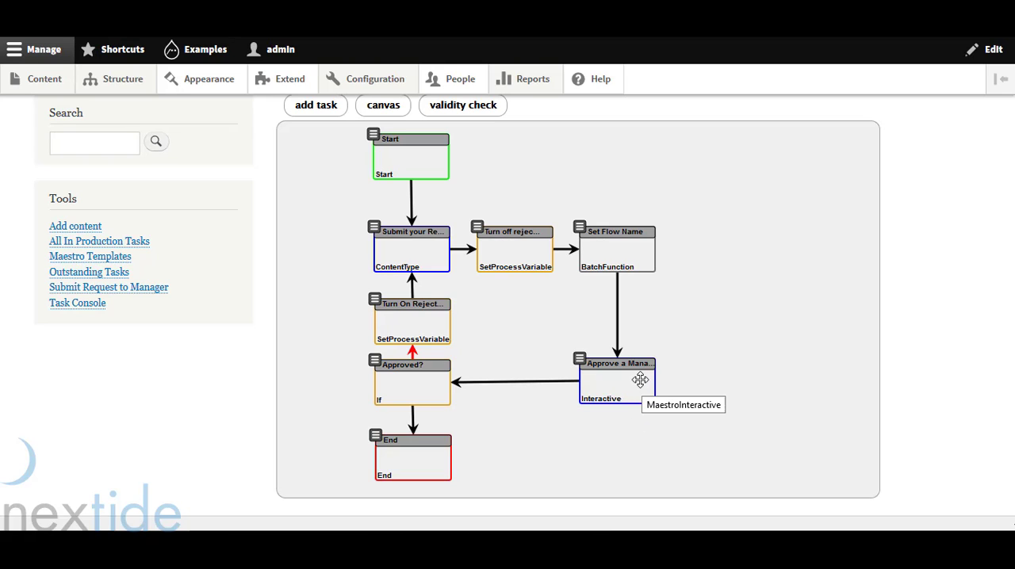
mouse_move(507, 366)
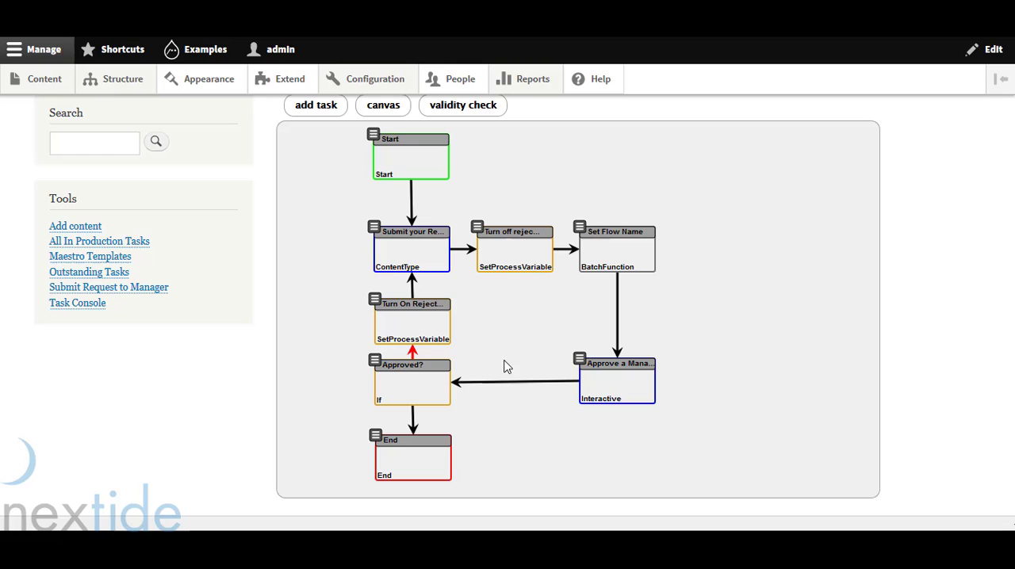
mouse_move(555, 321)
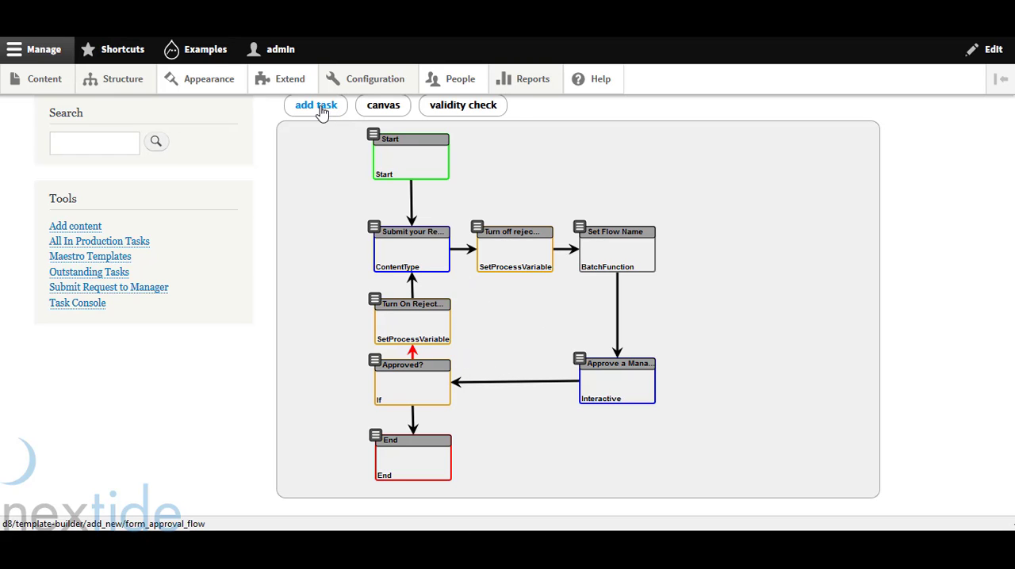
Fill the new task with name a_unique_name, label 'the label' and type Interactive Task
left_click(315, 104)
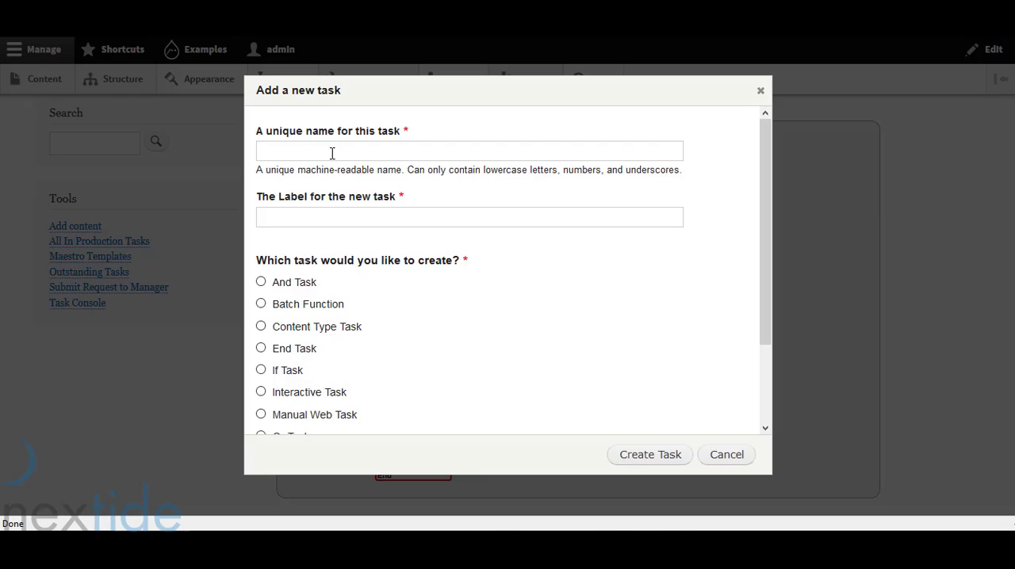
type("a_u")
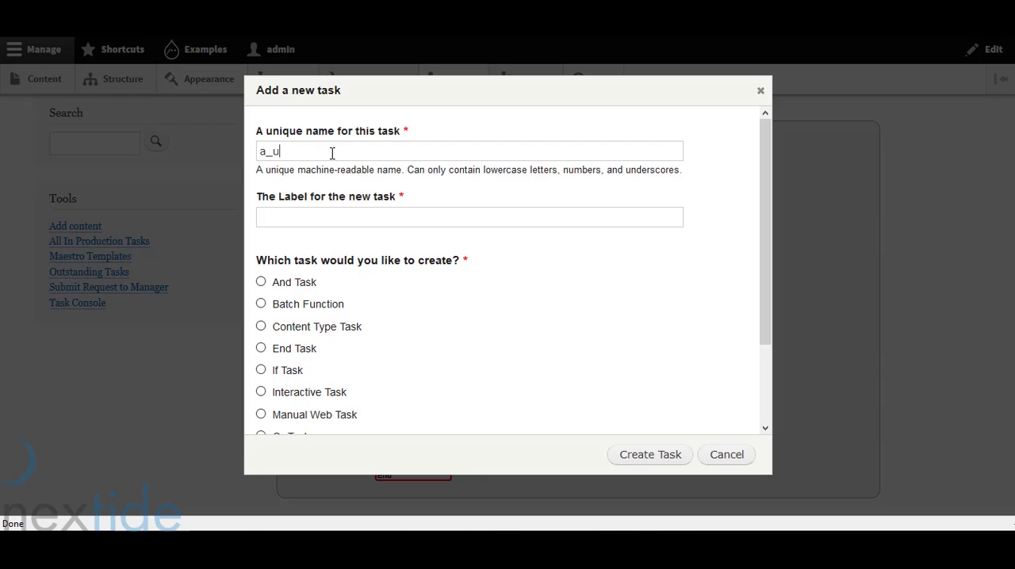
type("nique_name")
left_click(469, 217)
type("t")
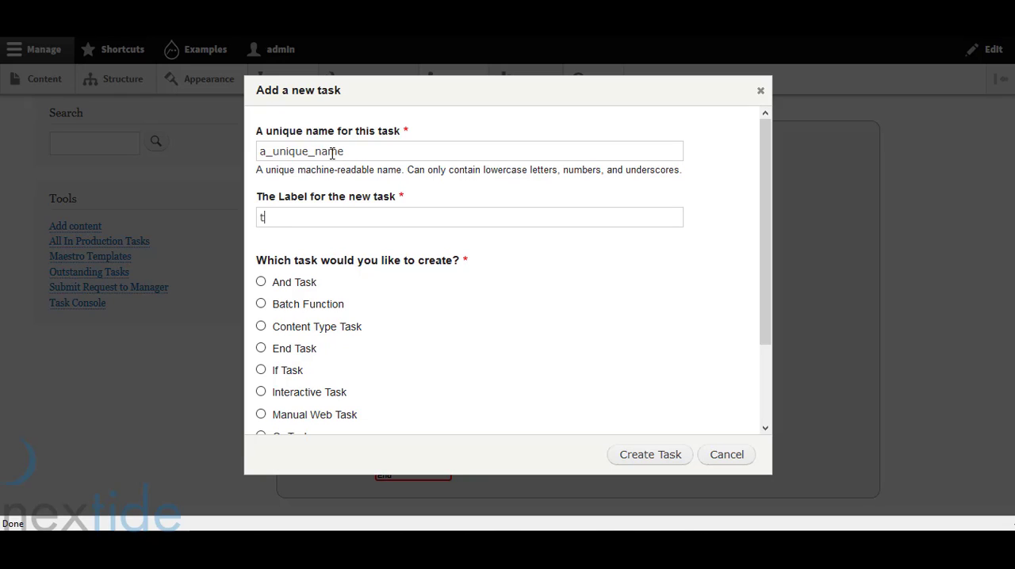
type("he label")
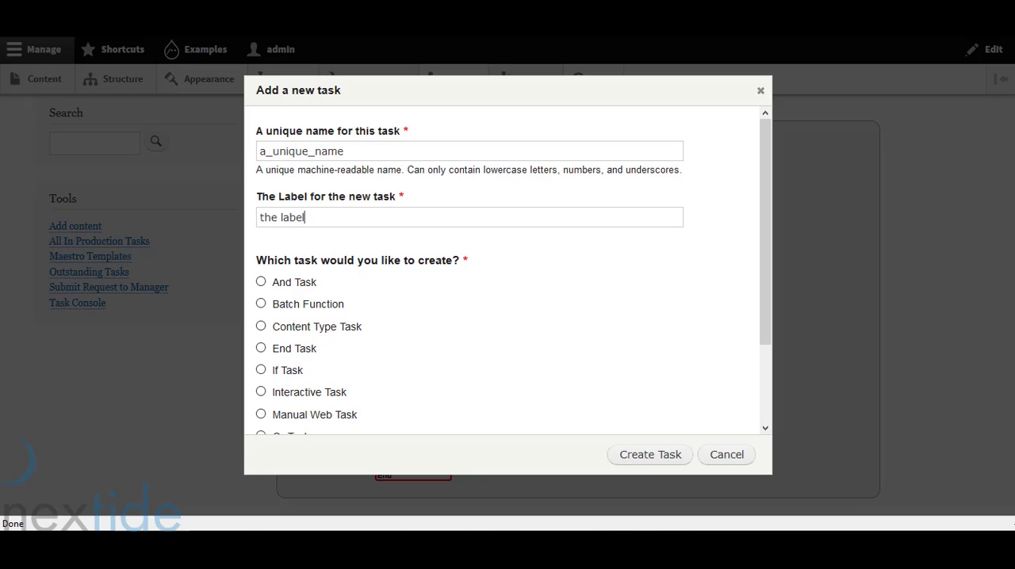
left_click(260, 391)
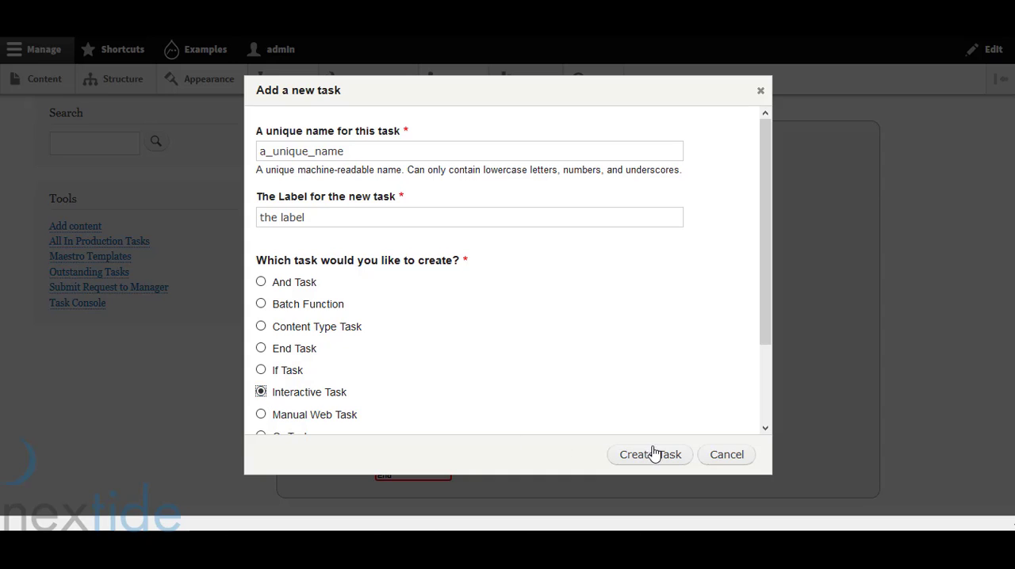
Create the 'the label' task and position it on the canvas's right side, still unconnected
left_click(650, 453)
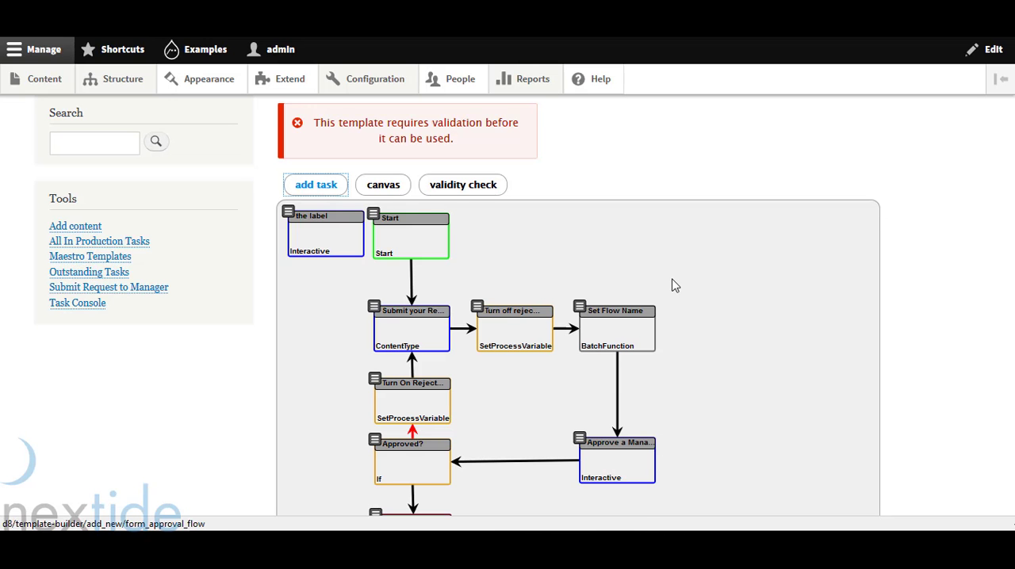
scroll("down", 3)
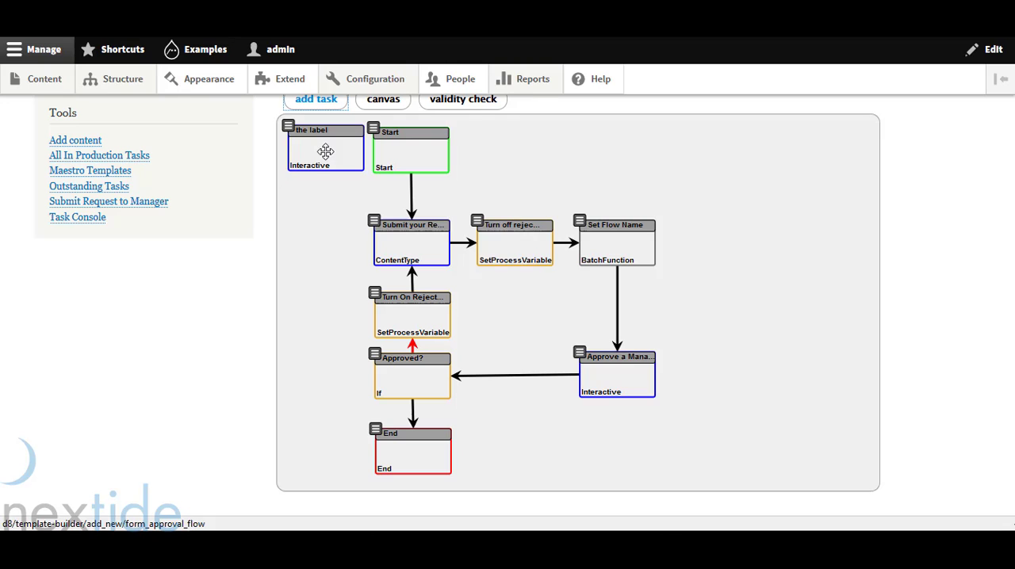
left_click_drag(325, 152, 767, 307)
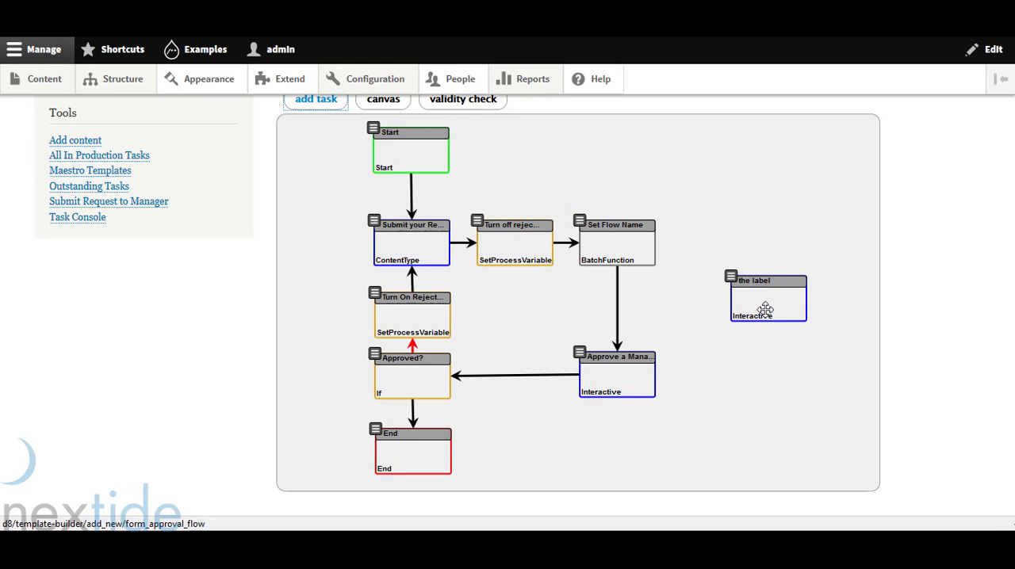
left_click_drag(768, 298, 606, 317)
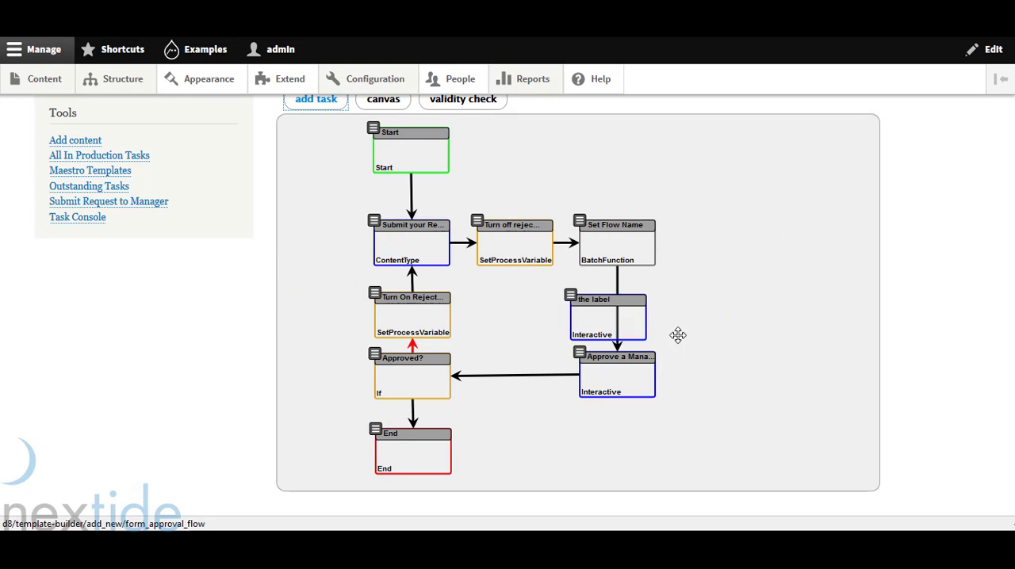
left_click_drag(605, 317, 745, 301)
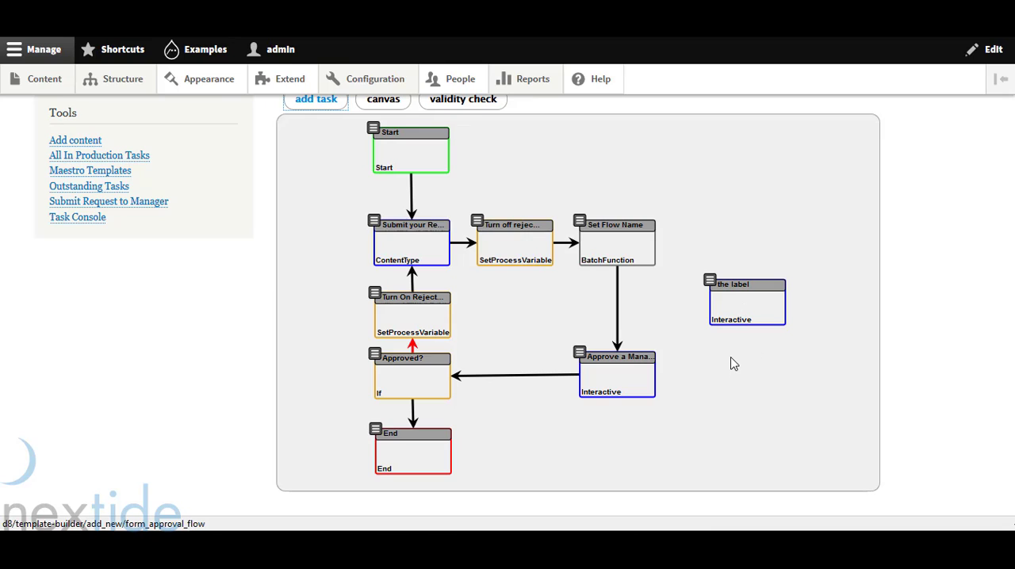
mouse_move(690, 306)
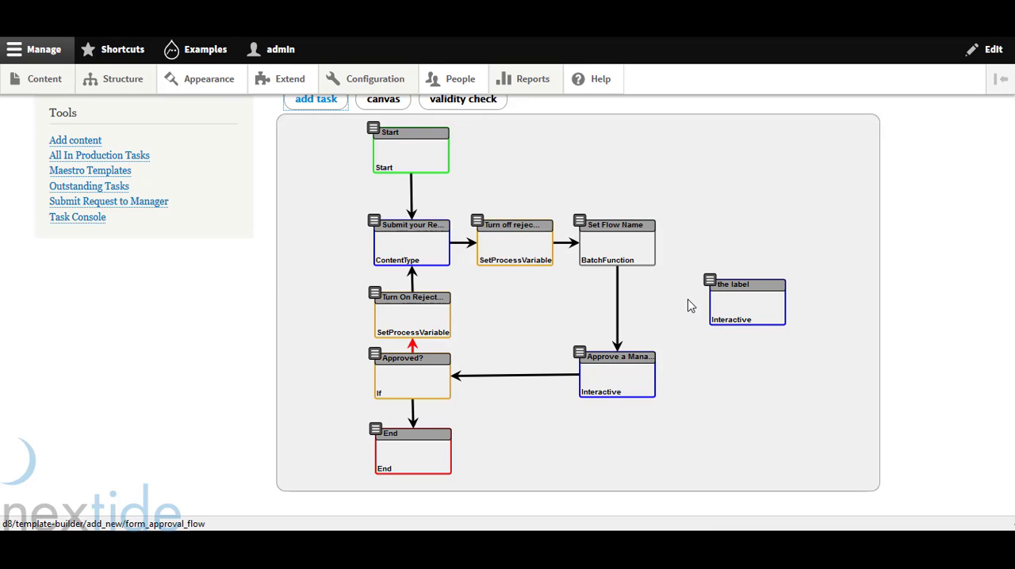
mouse_move(610, 238)
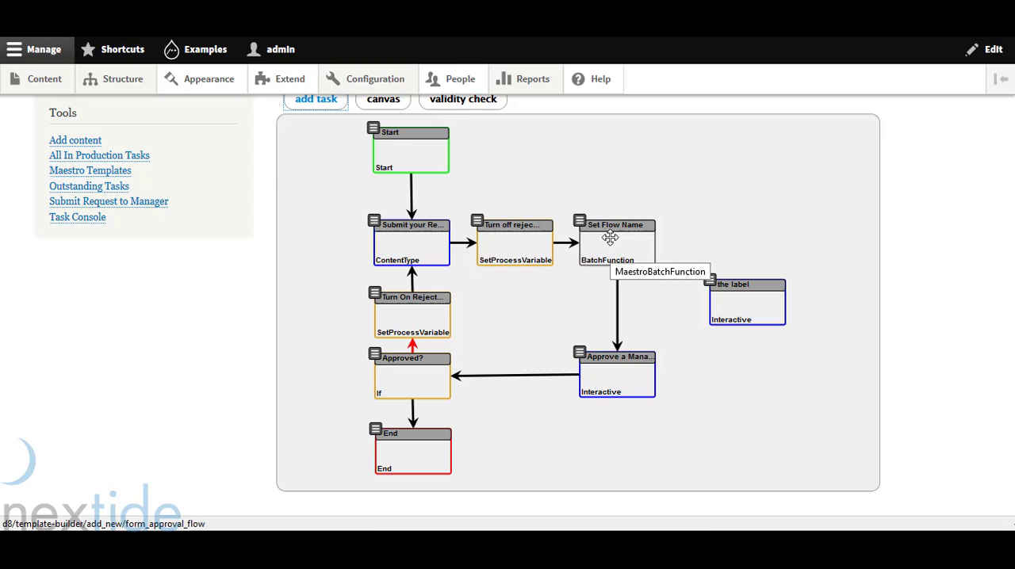
mouse_move(579, 225)
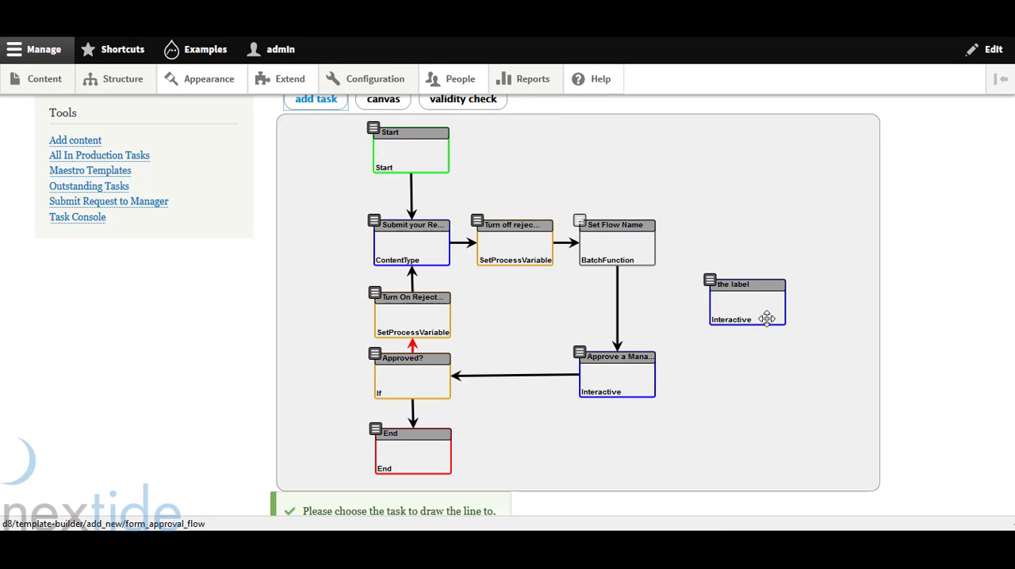
Draw lines from Set Flow Name to 'the label' and on to Approve a Manager Request
left_click(745, 302)
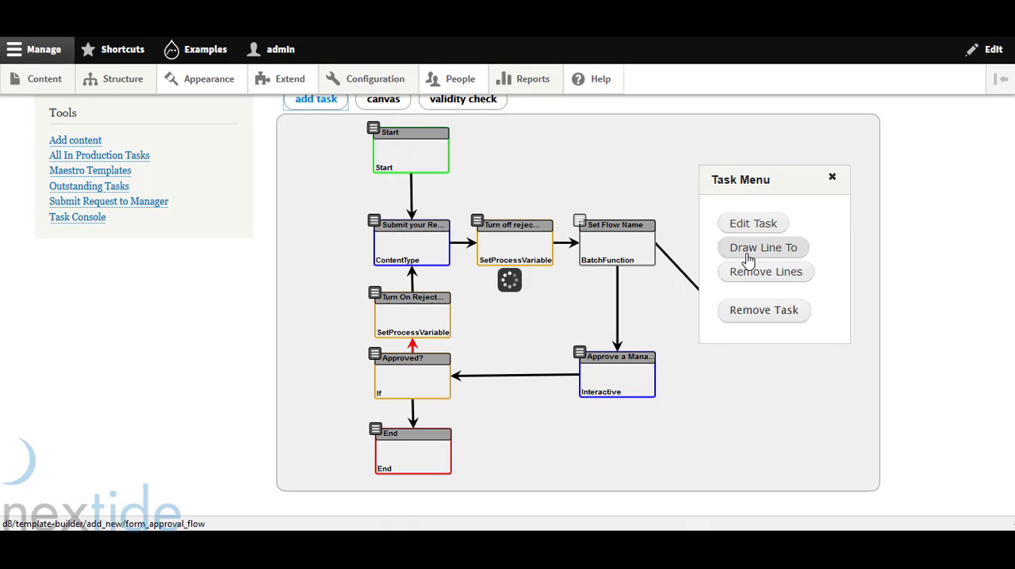
left_click(762, 247)
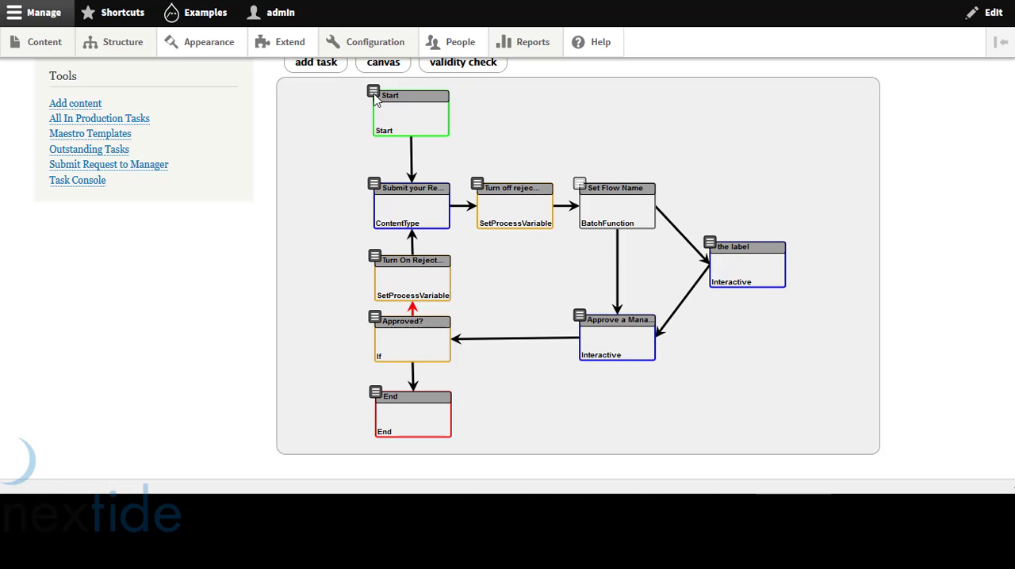
left_click(533, 41)
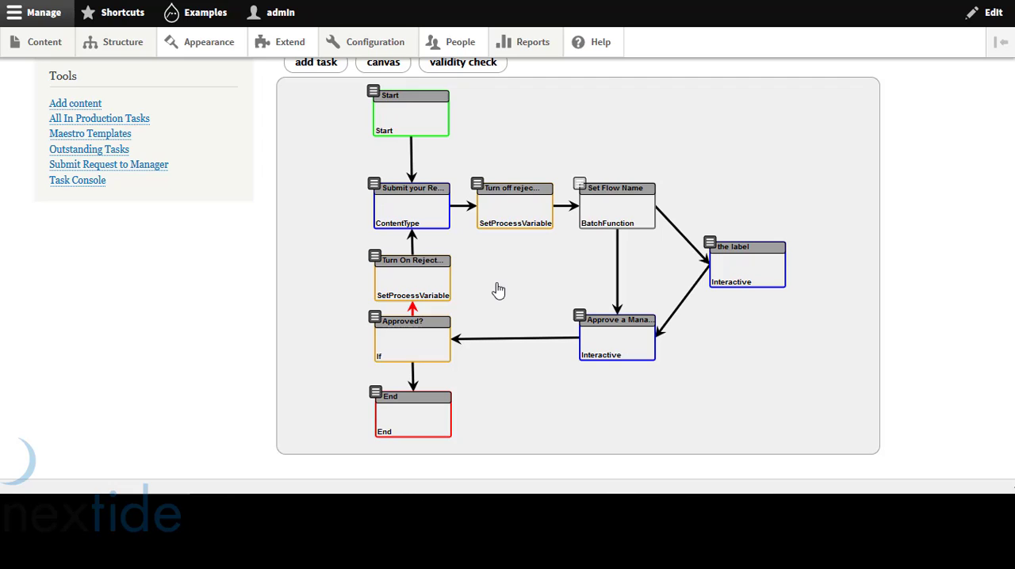
mouse_move(375, 318)
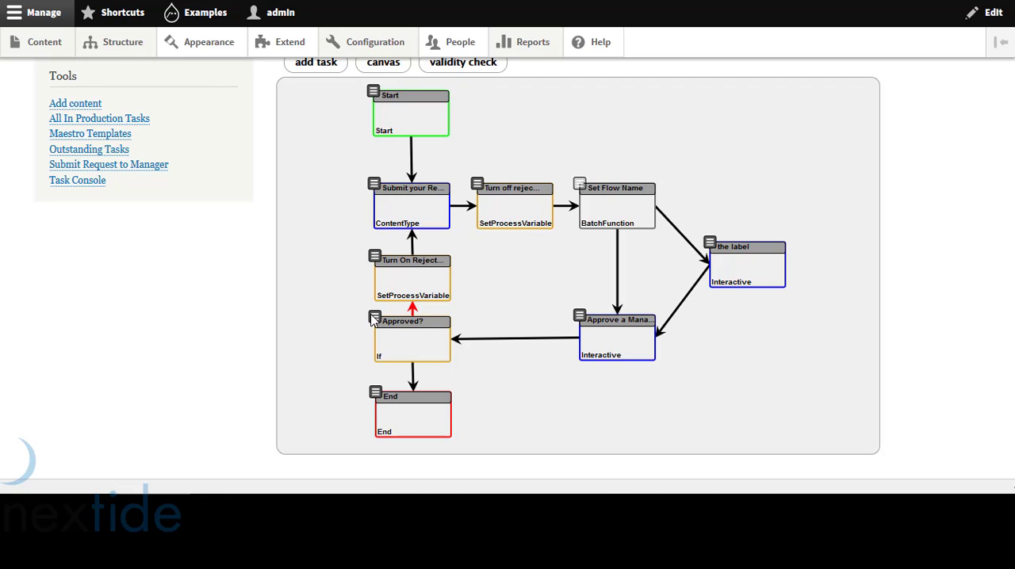
left_click(374, 321)
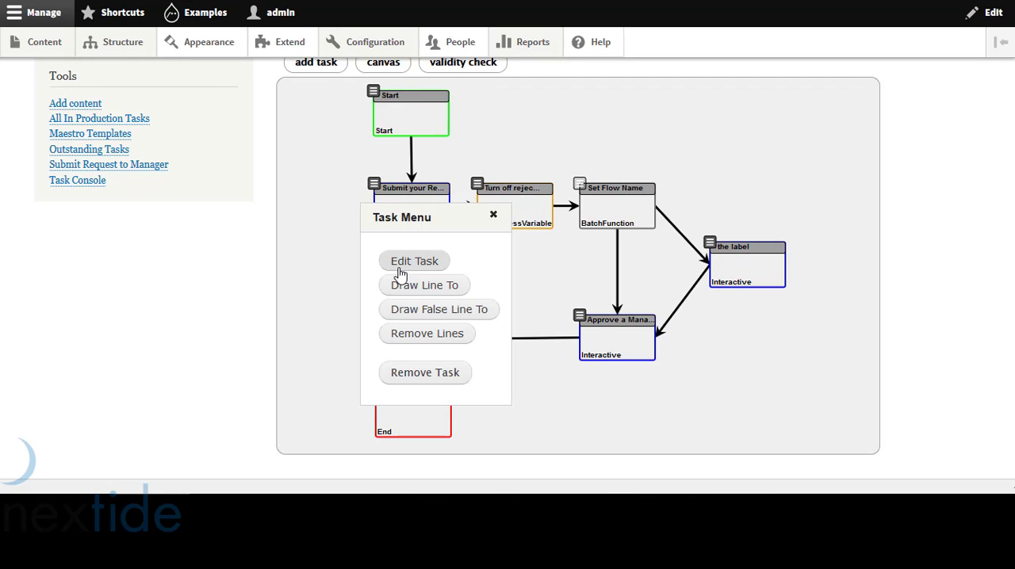
left_click(414, 260)
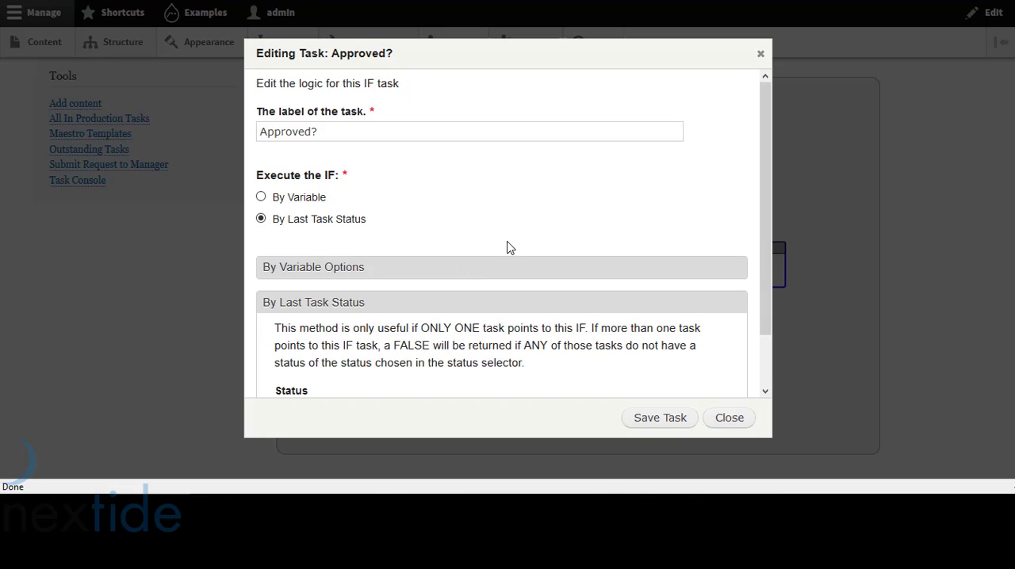
scroll("down", 3)
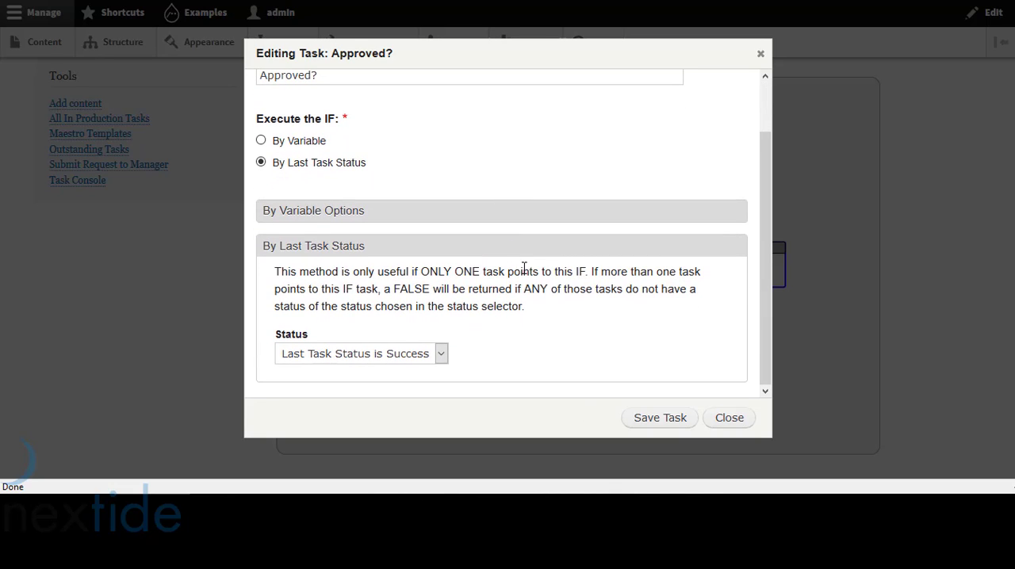
mouse_move(504, 266)
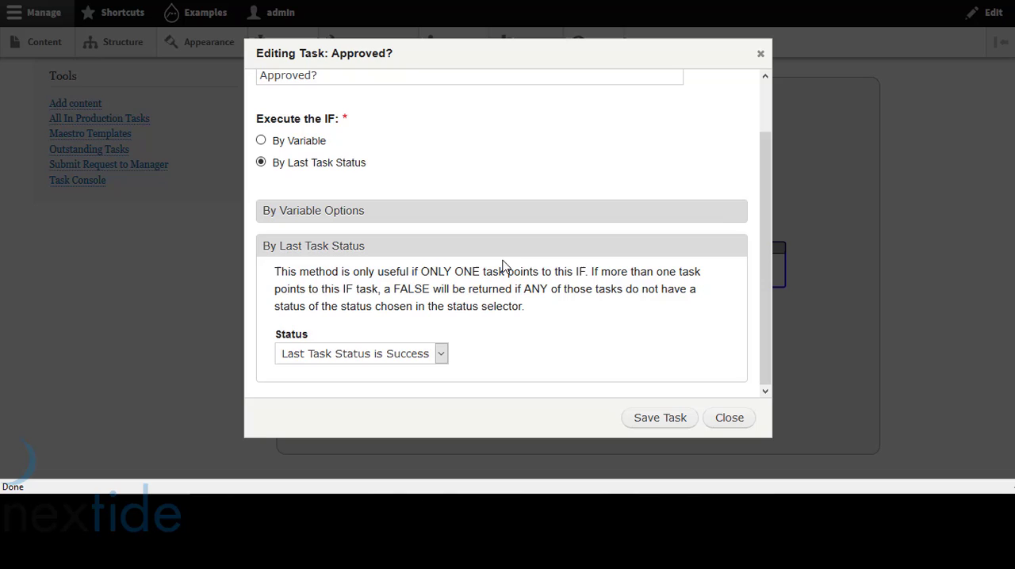
mouse_move(330, 187)
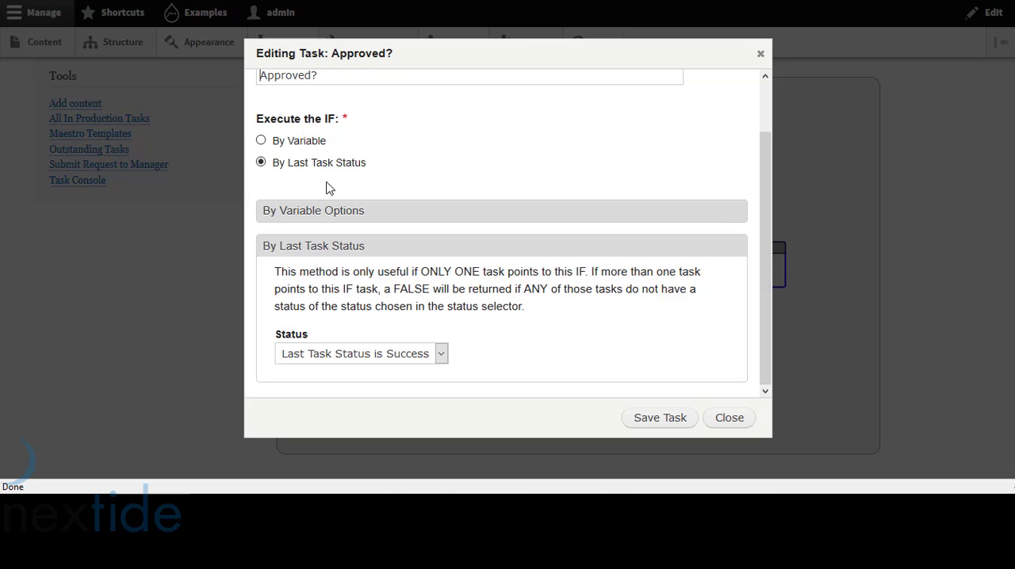
mouse_move(289, 309)
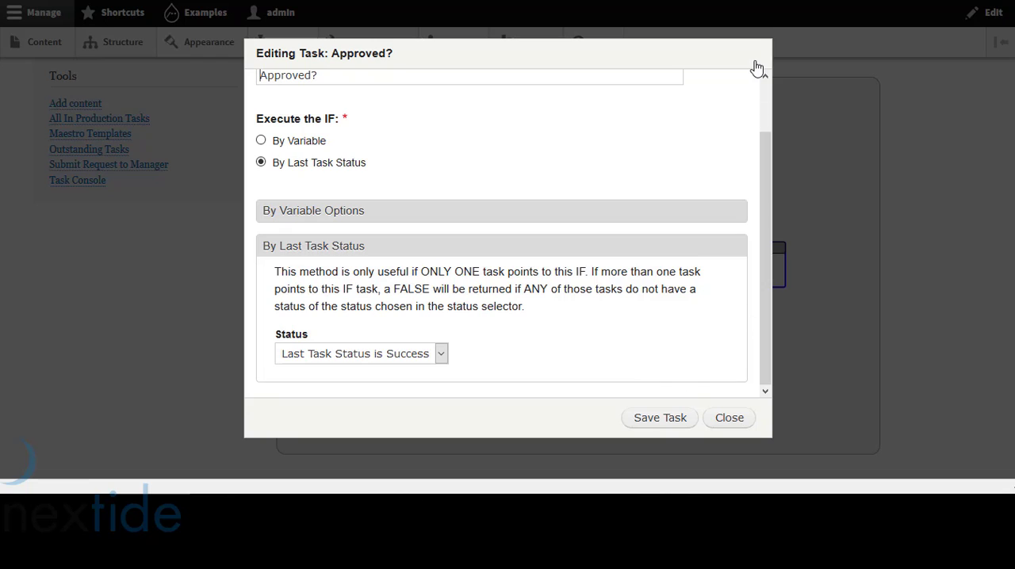
left_click(726, 418)
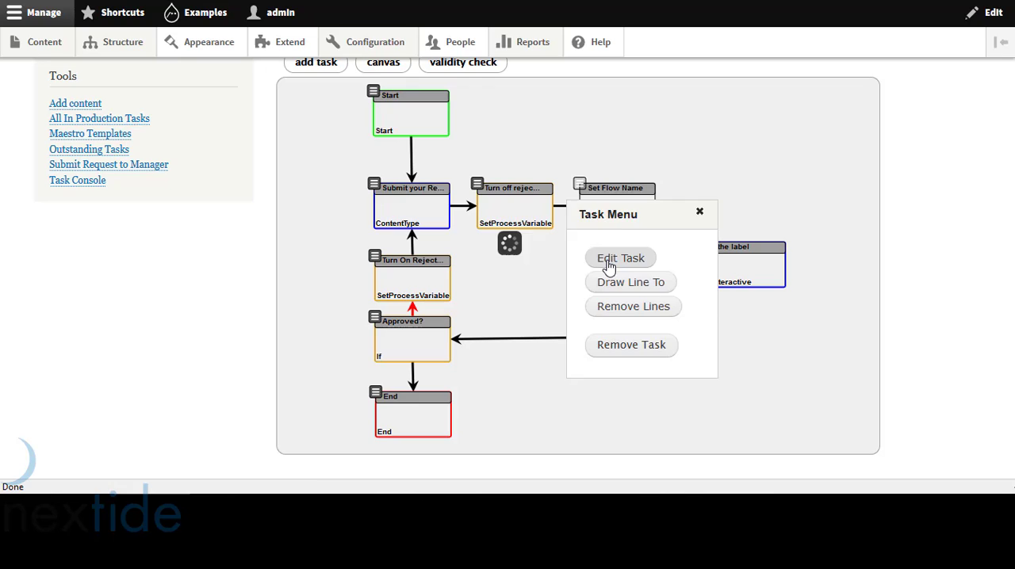
Review Approve a Manager Request's assignees maestro_manager and admin, then close unsaved
left_click(620, 257)
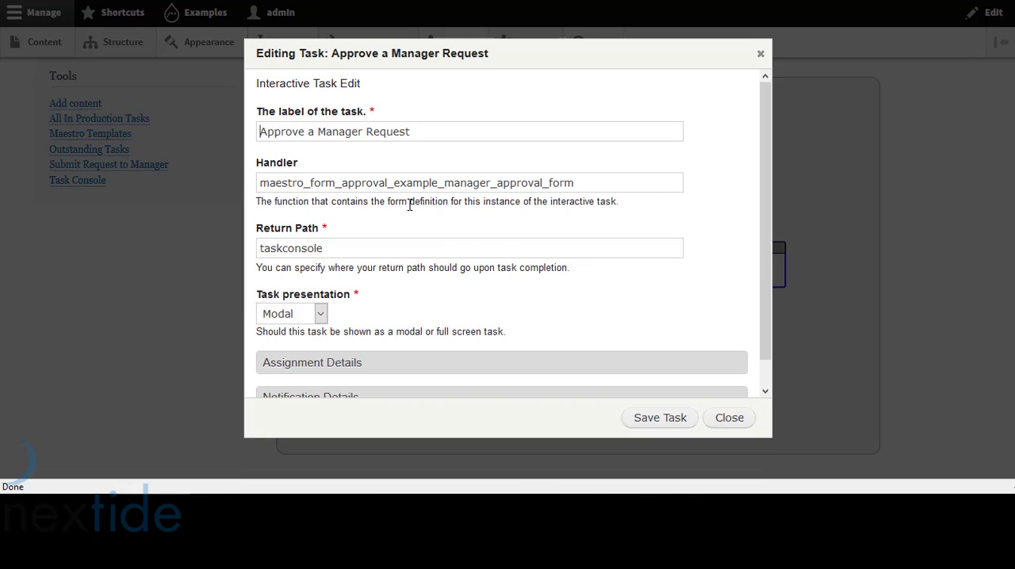
mouse_move(585, 188)
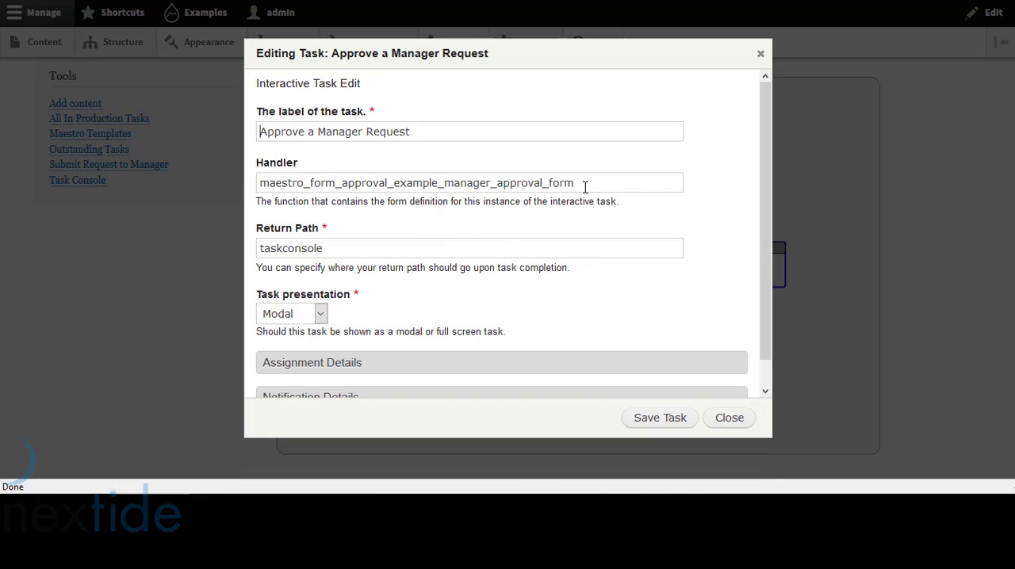
mouse_move(321, 314)
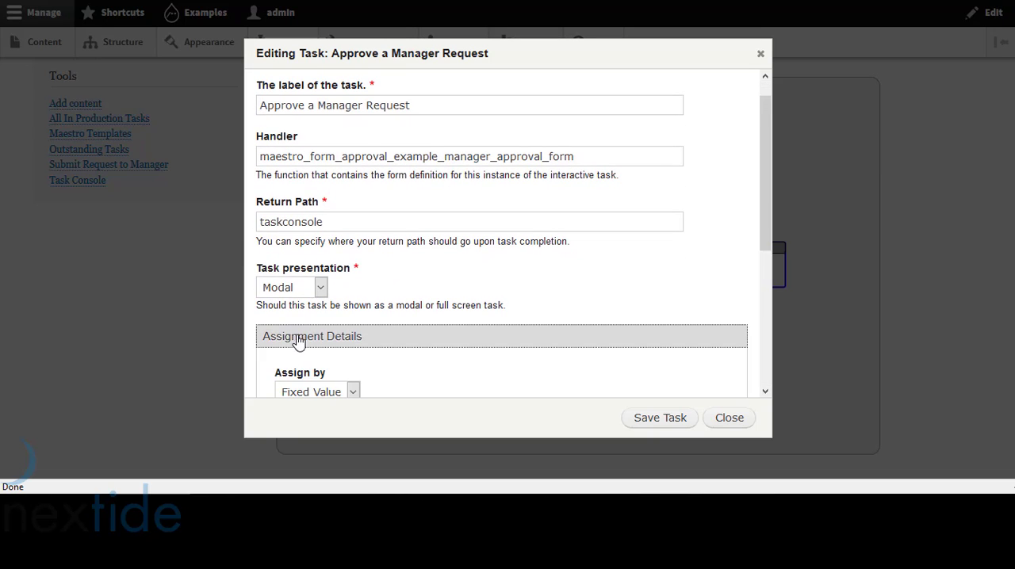
scroll("down", 3)
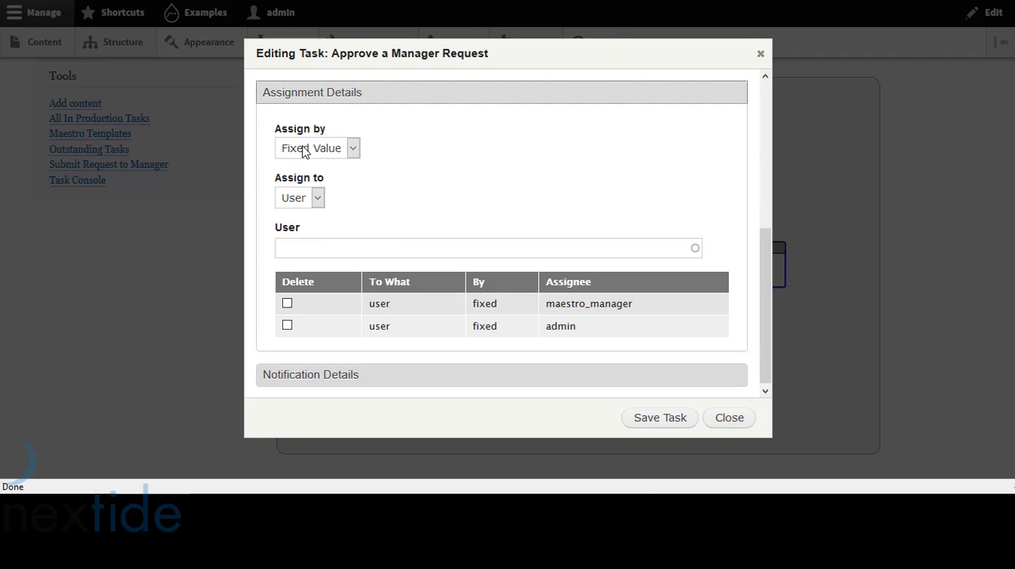
left_click(315, 147)
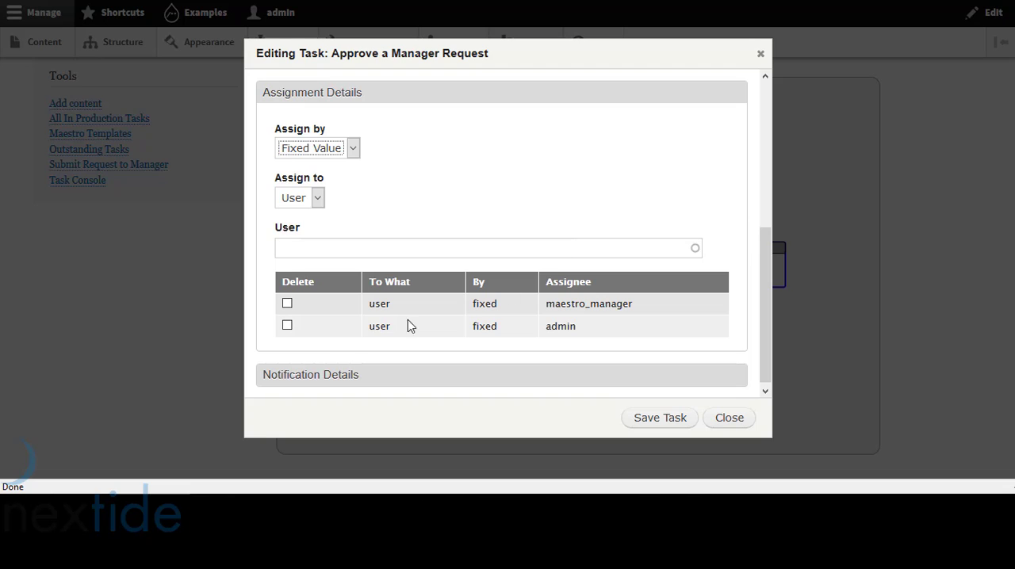
mouse_move(379, 299)
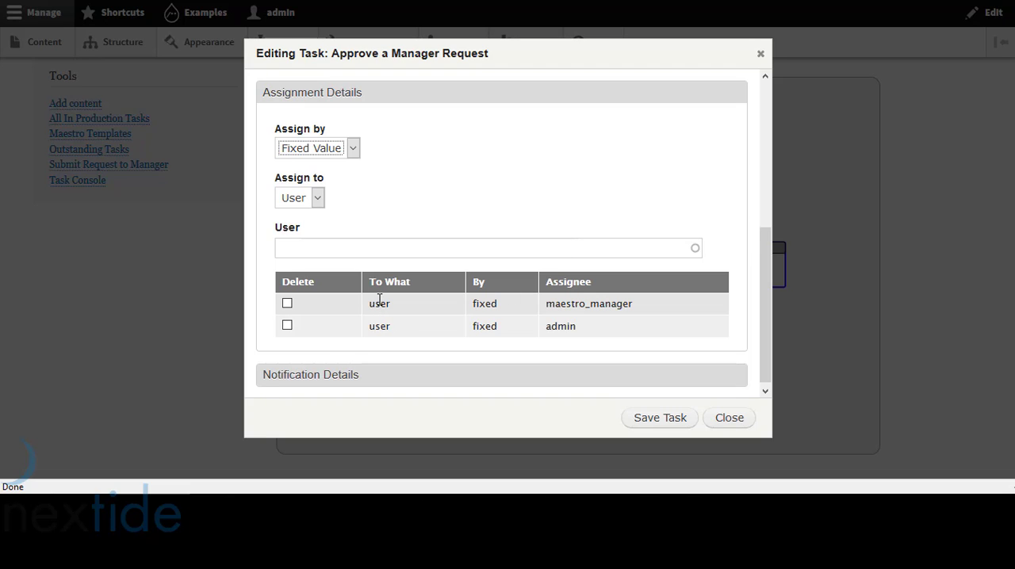
mouse_move(555, 335)
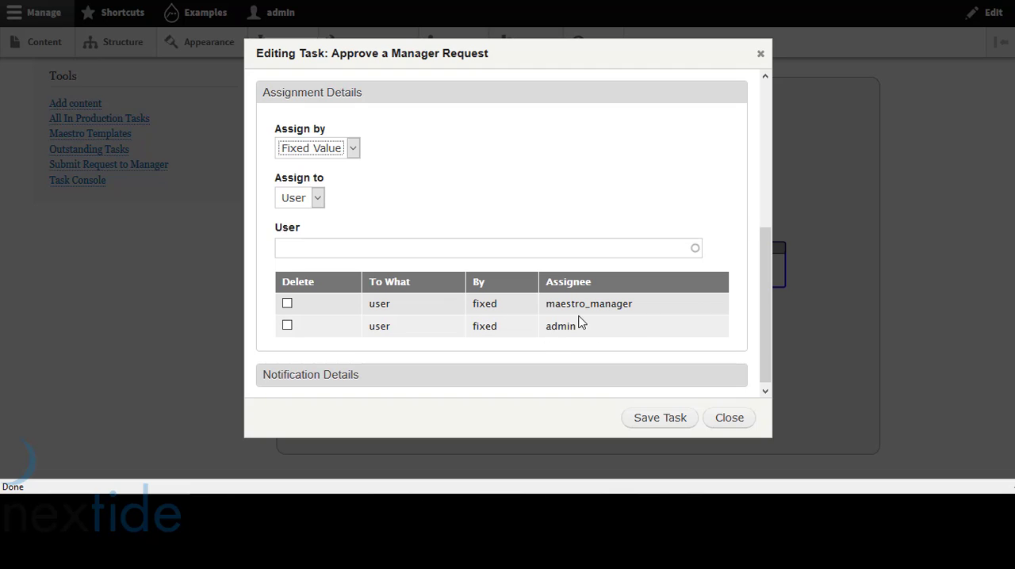
mouse_move(758, 57)
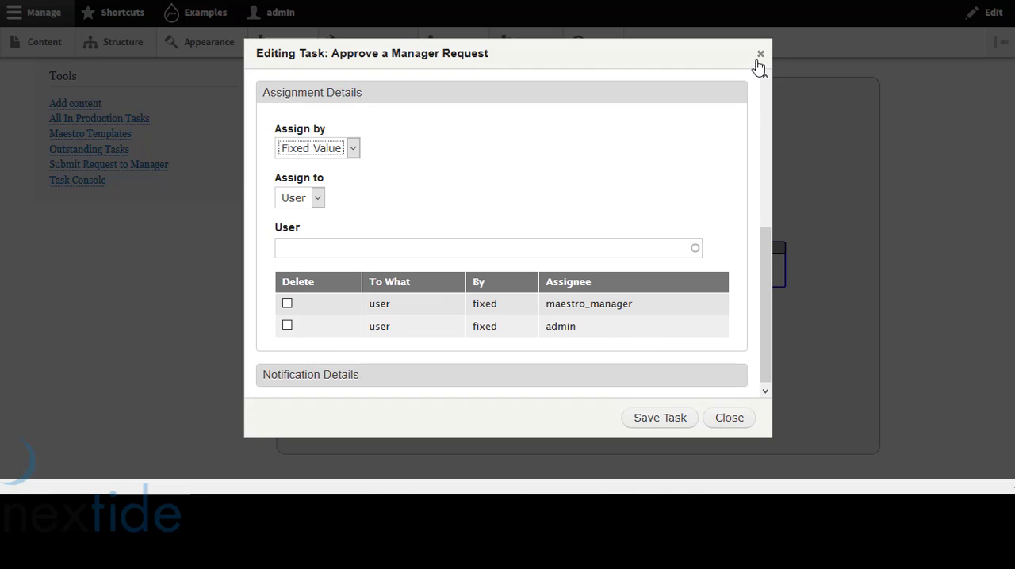
left_click(758, 54)
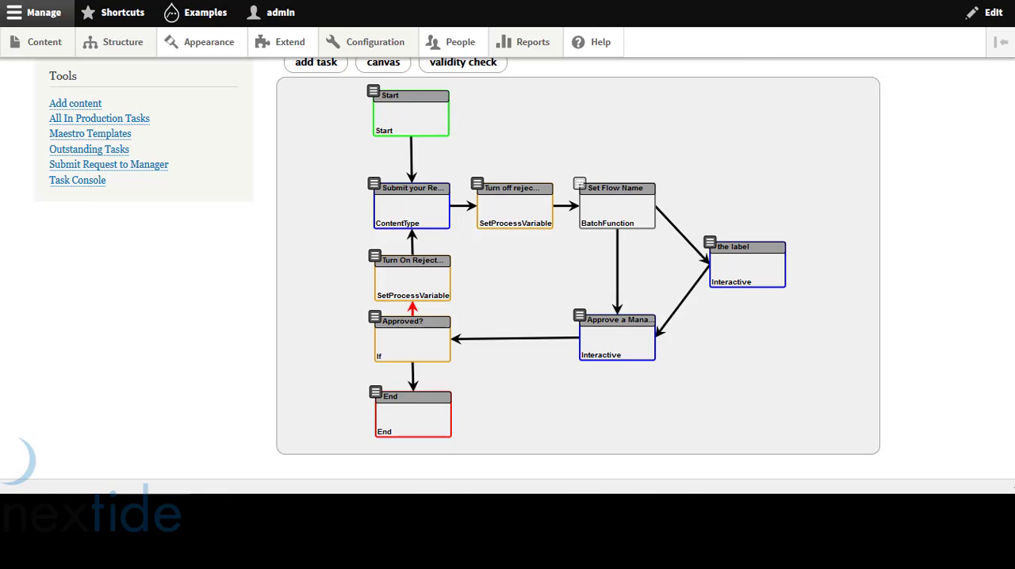
mouse_move(489, 266)
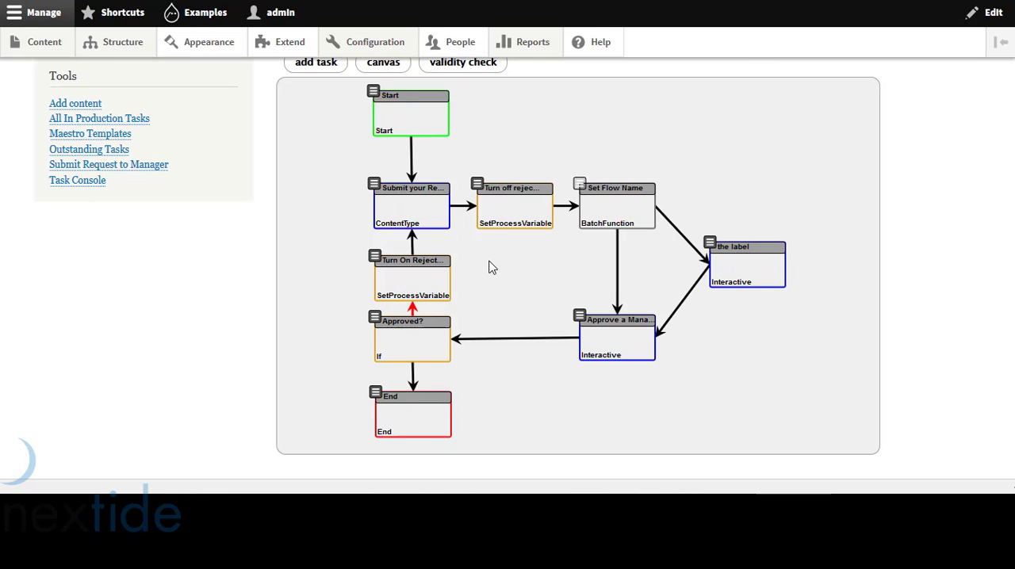
mouse_move(488, 273)
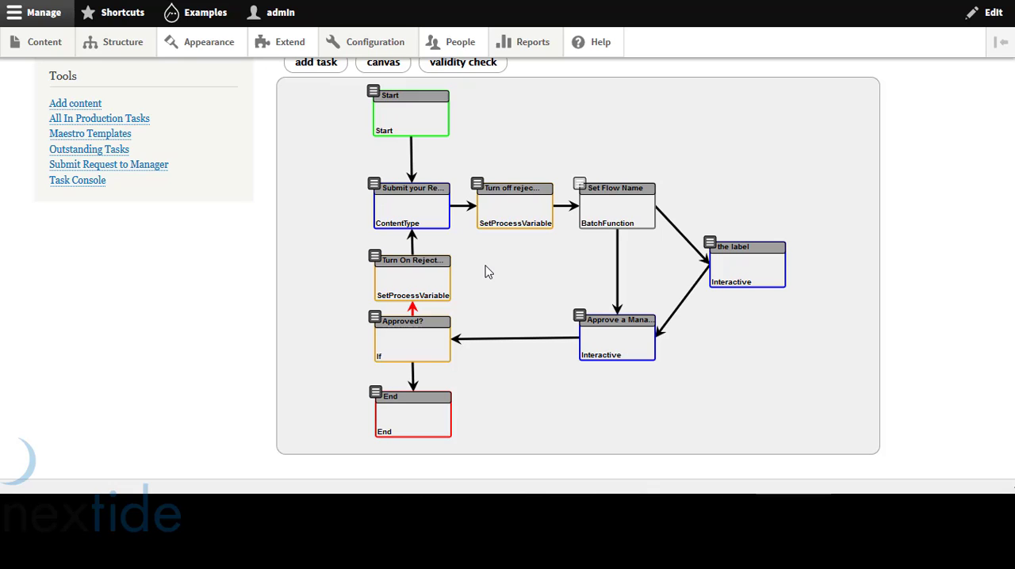
Show the Task Console listing the pending Approve a Manager Request for admin's Request flow
left_click(76, 181)
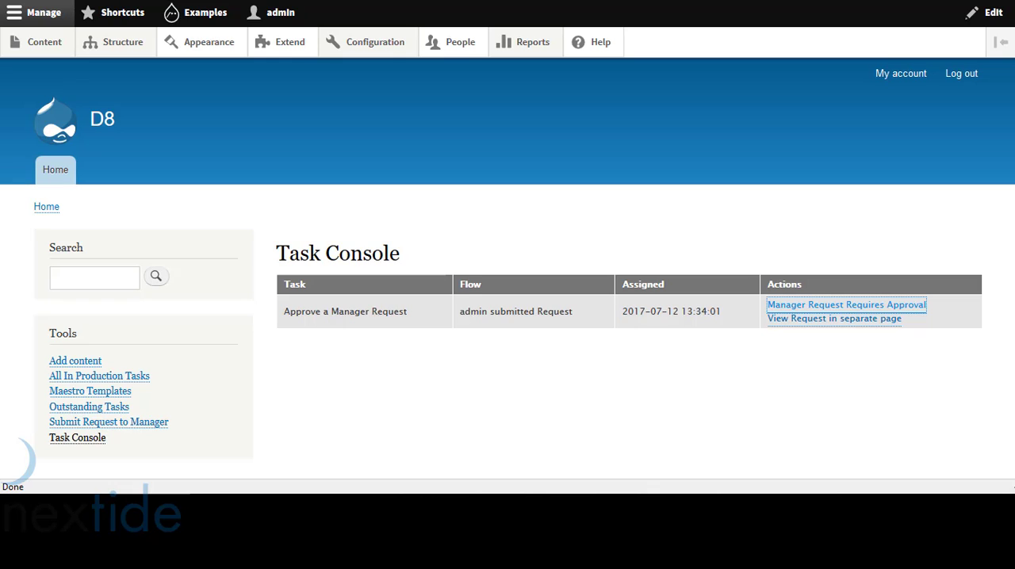
mouse_move(631, 396)
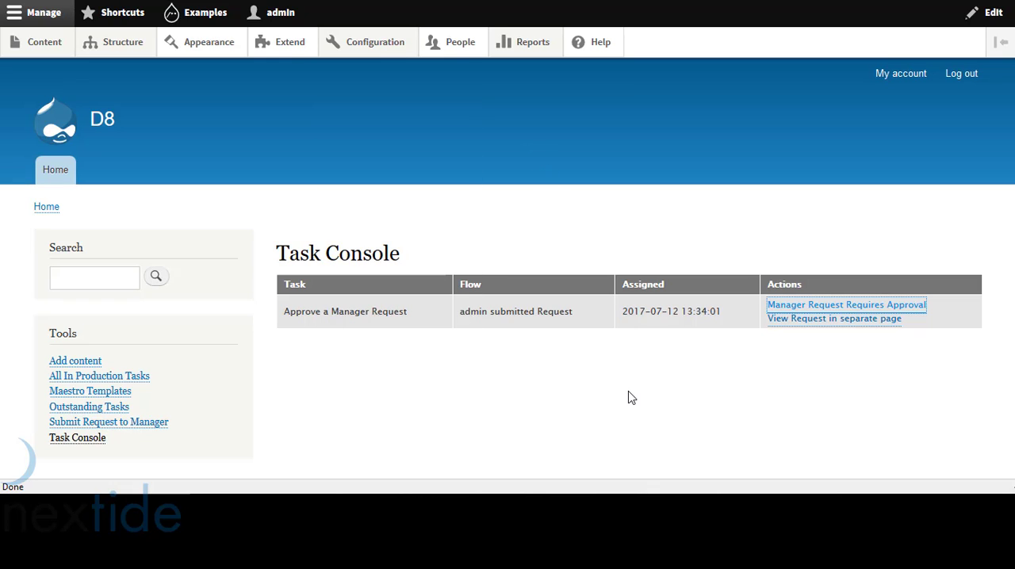
mouse_move(623, 398)
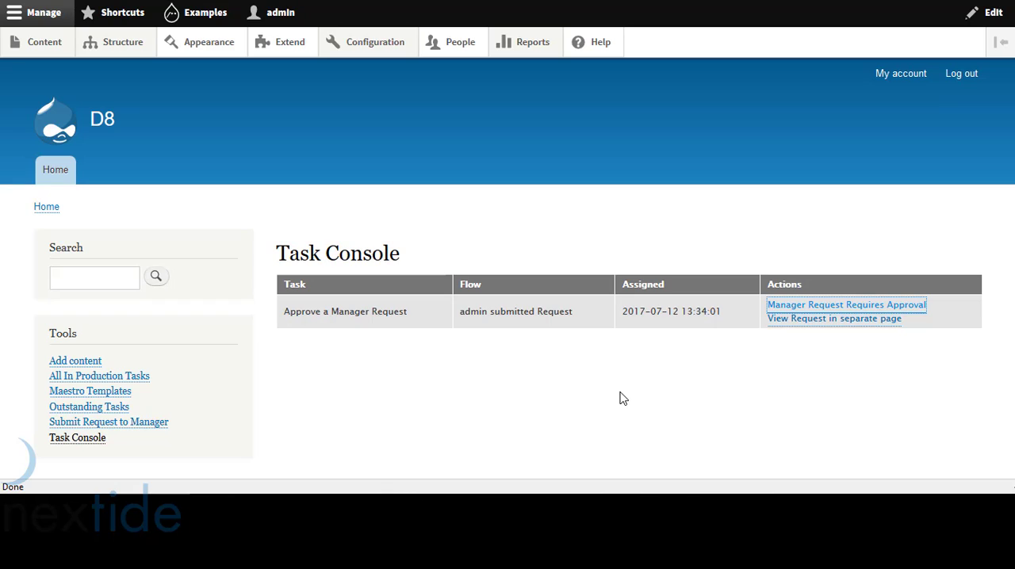
mouse_move(601, 300)
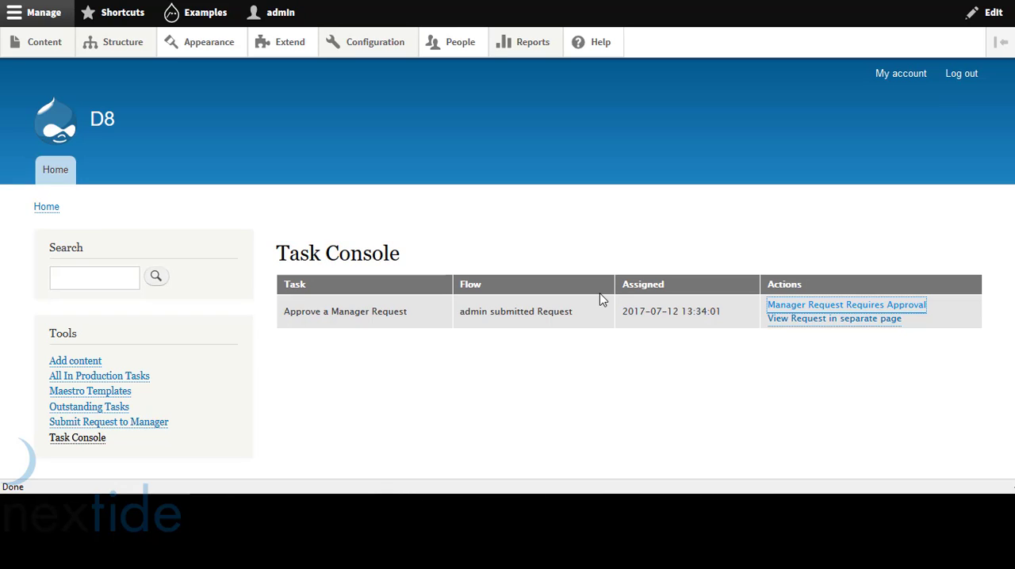
mouse_move(640, 269)
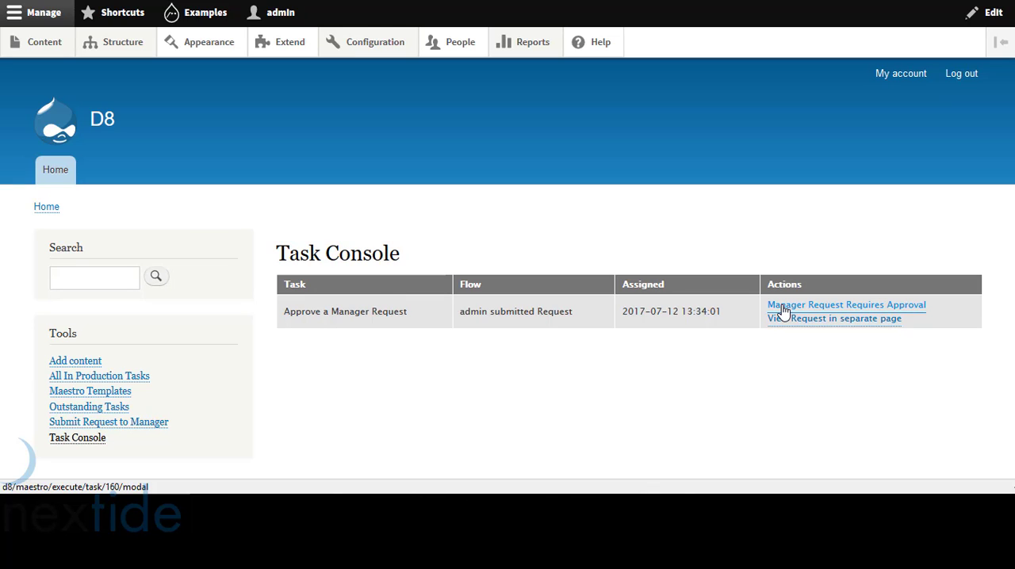
left_click(846, 305)
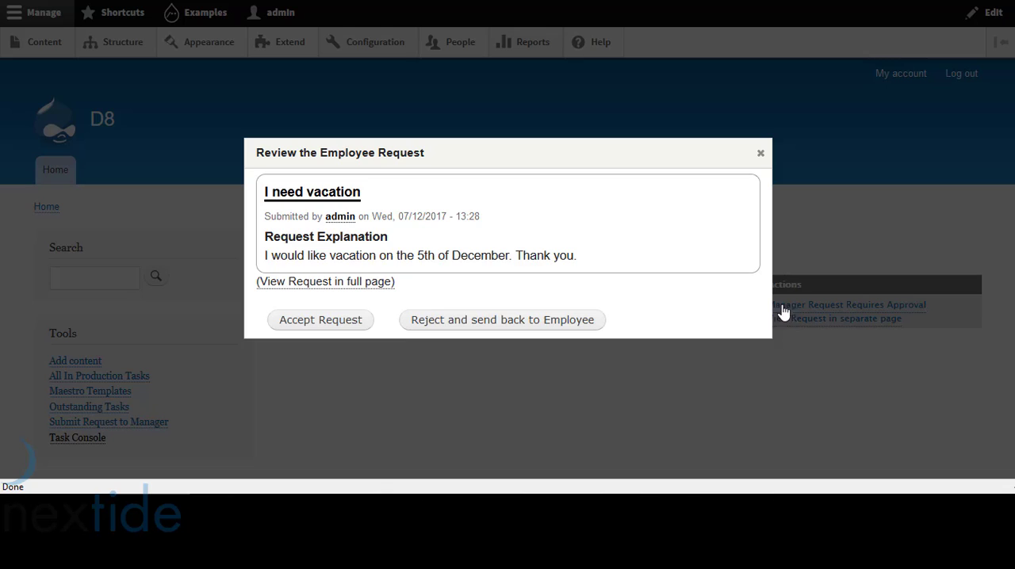
mouse_move(457, 241)
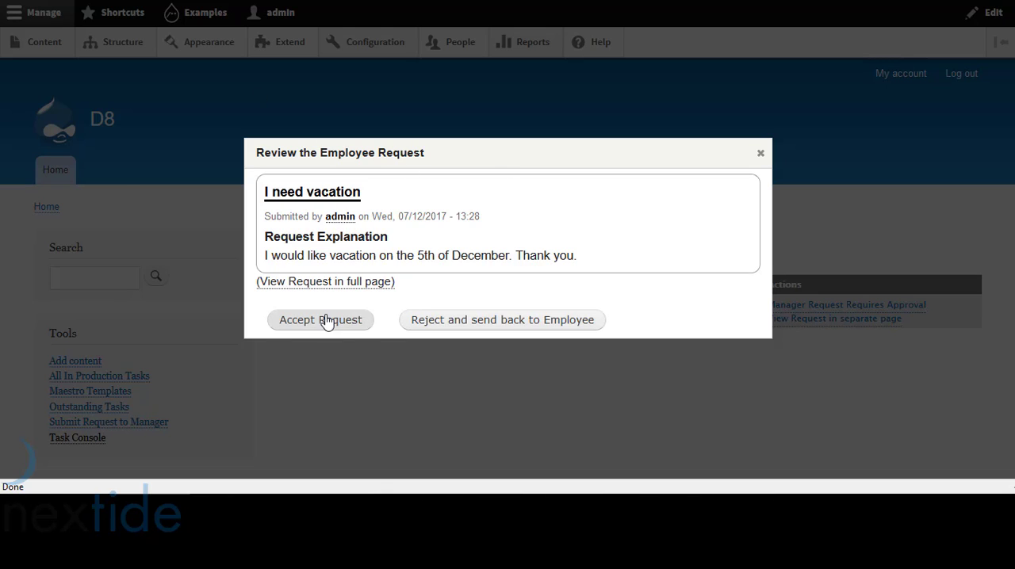
mouse_move(705, 281)
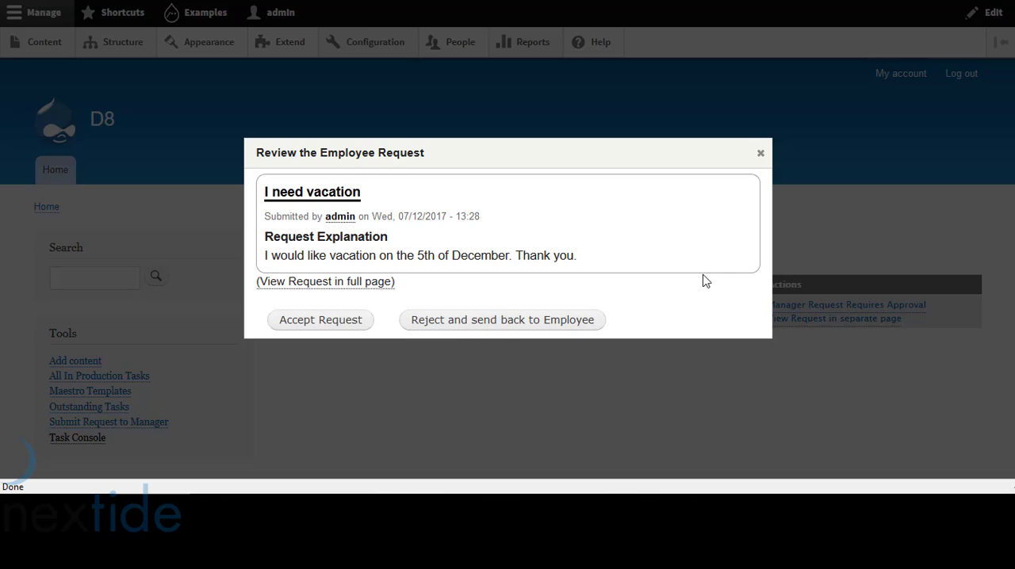
left_click(759, 153)
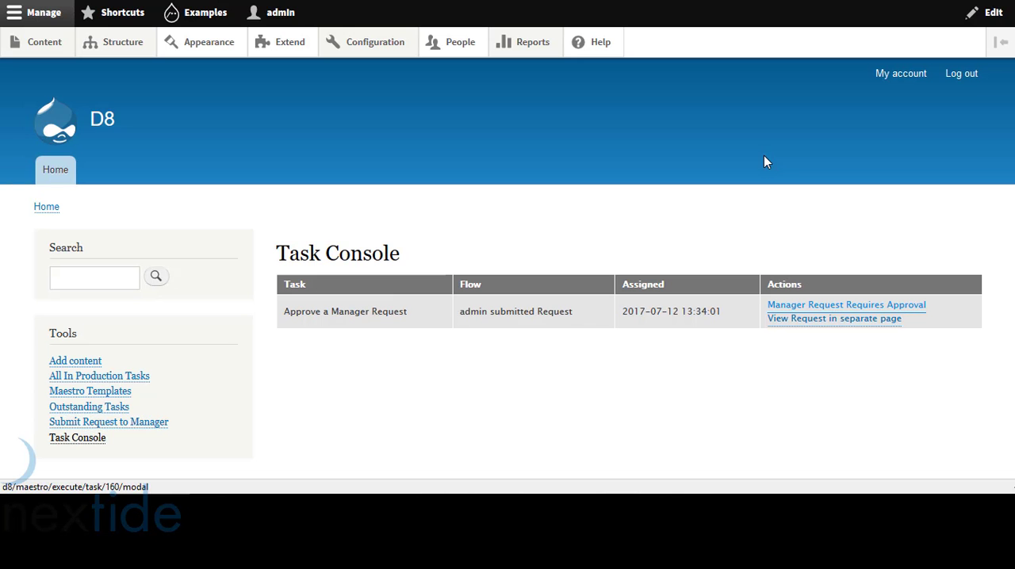
mouse_move(770, 168)
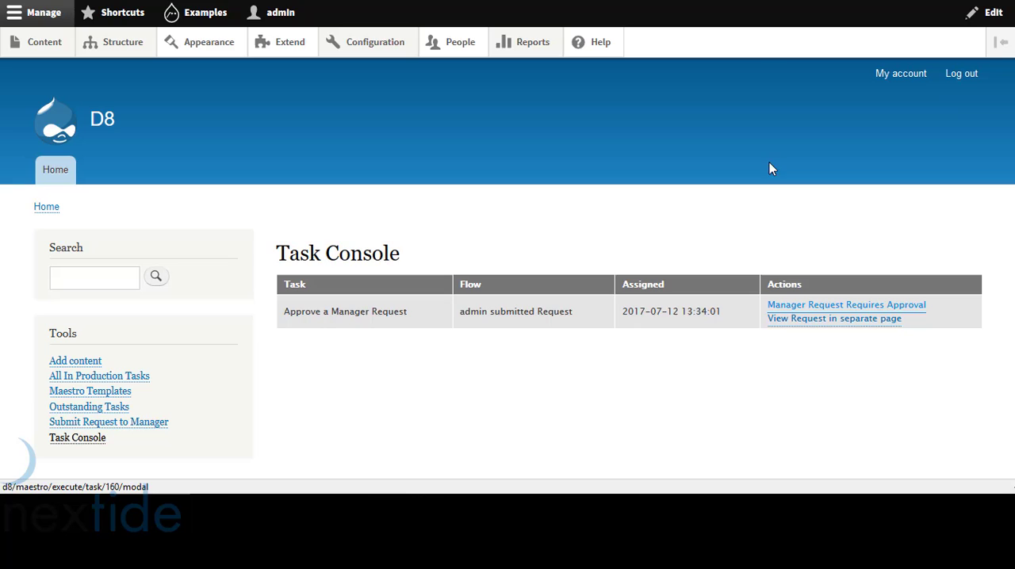
mouse_move(354, 241)
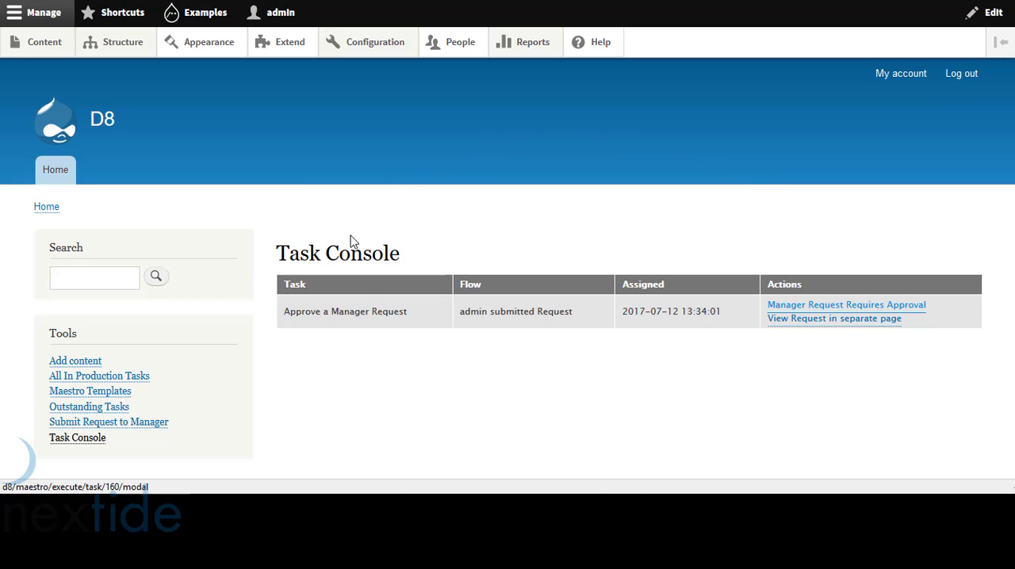
mouse_move(425, 387)
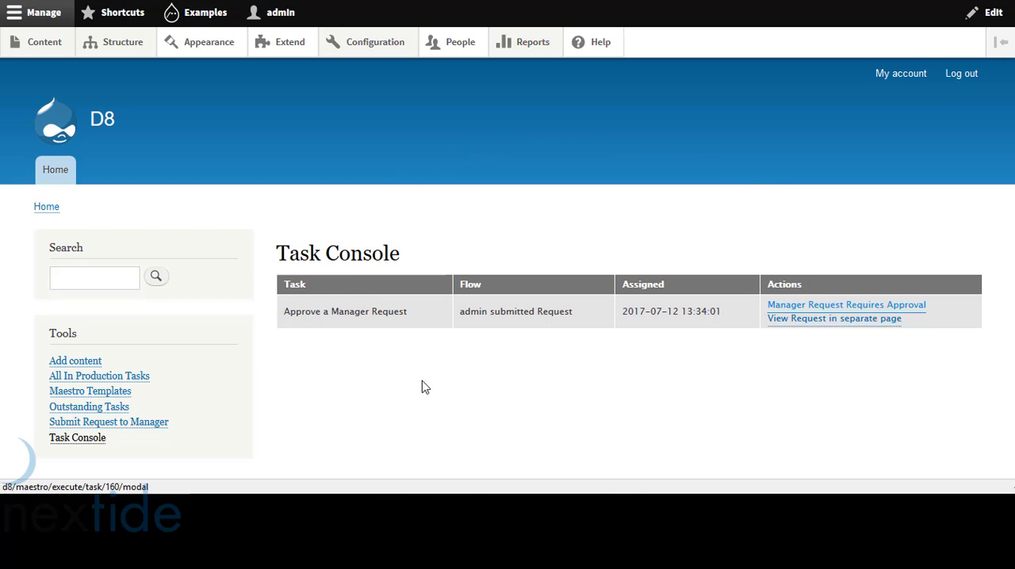
mouse_move(440, 406)
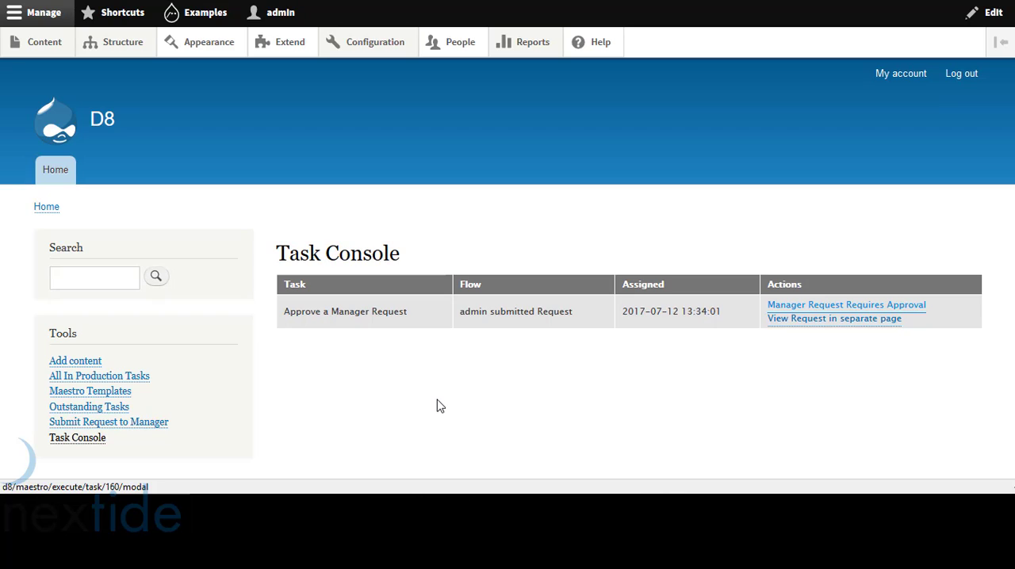
mouse_move(435, 412)
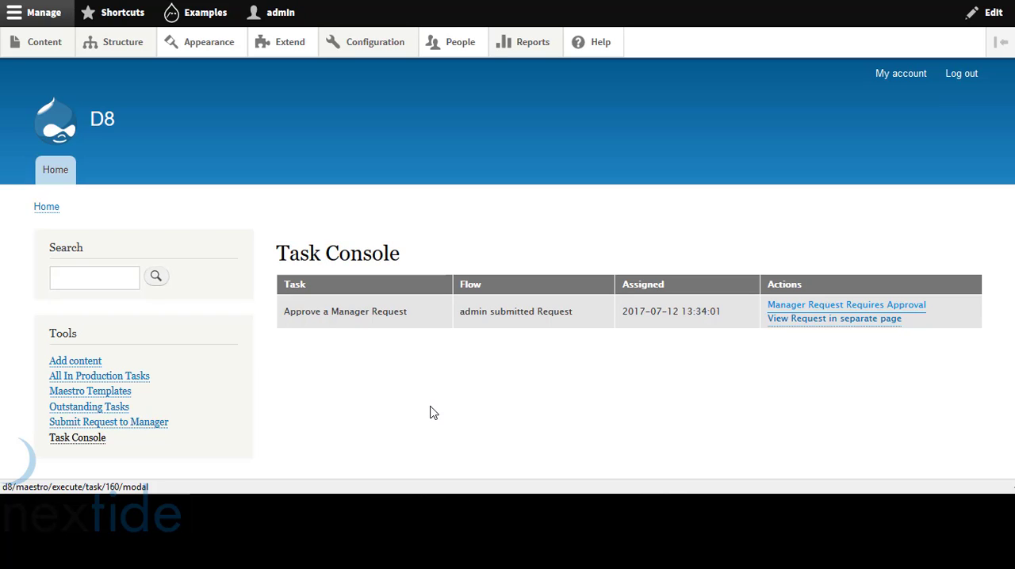
mouse_move(409, 415)
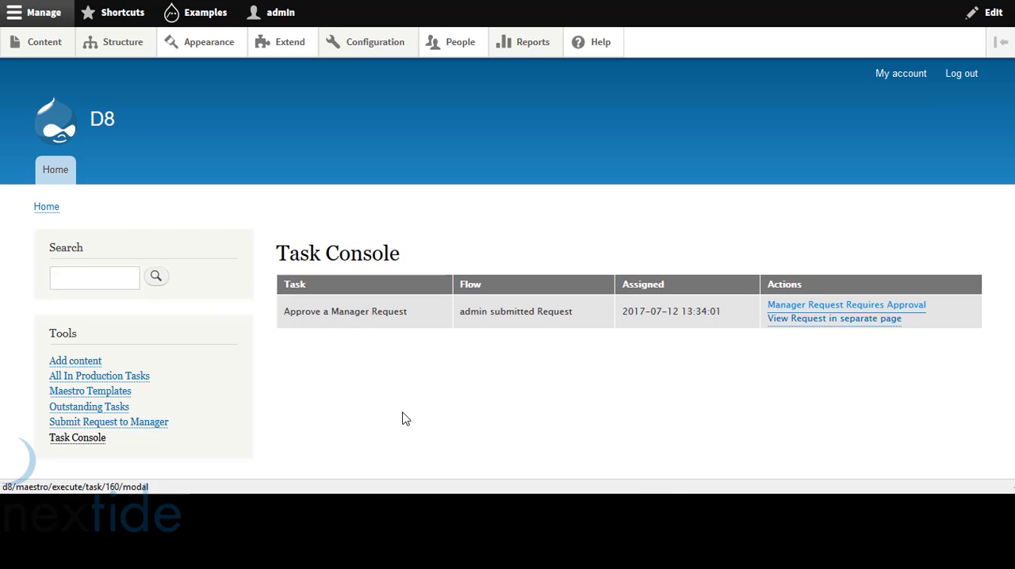
mouse_move(365, 256)
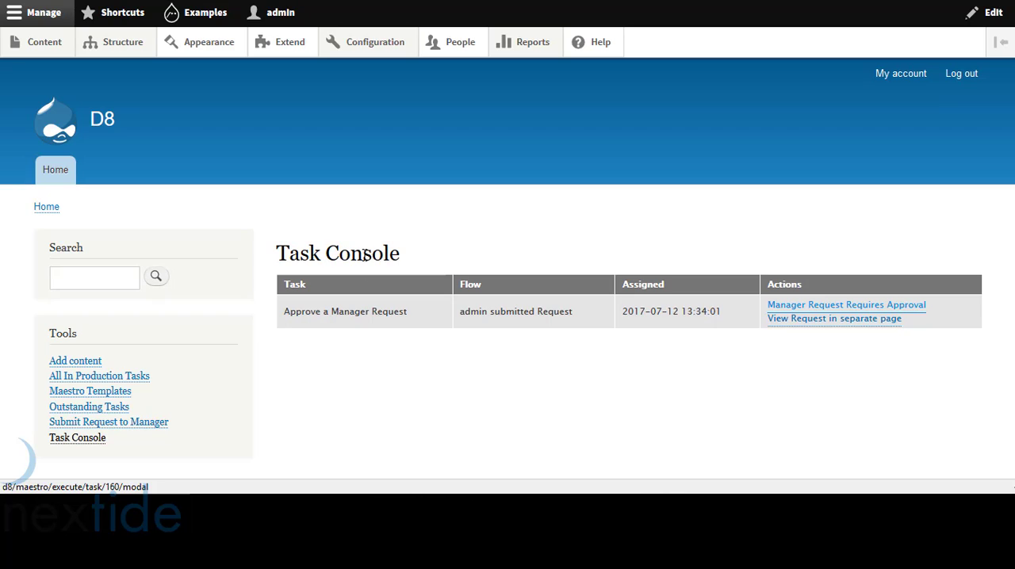
mouse_move(349, 279)
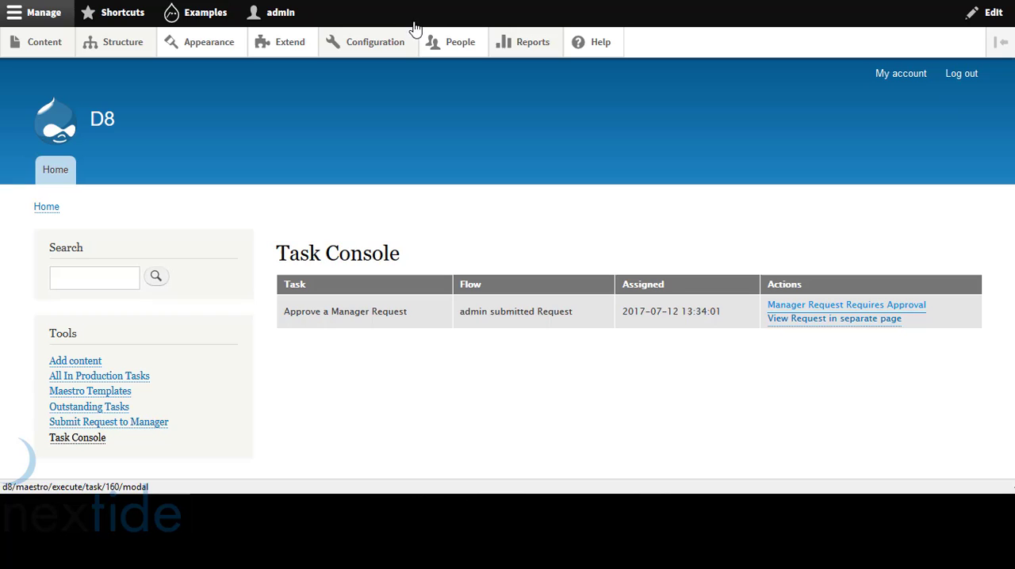
List all in-production tasks, including task 160 Approve a Manager Request for process 32
left_click(98, 375)
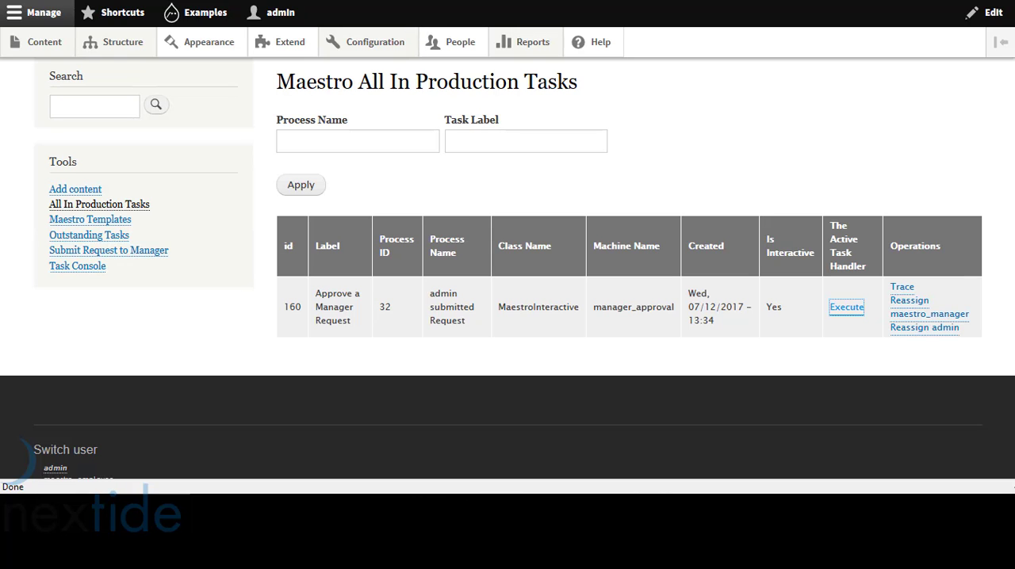
mouse_move(733, 244)
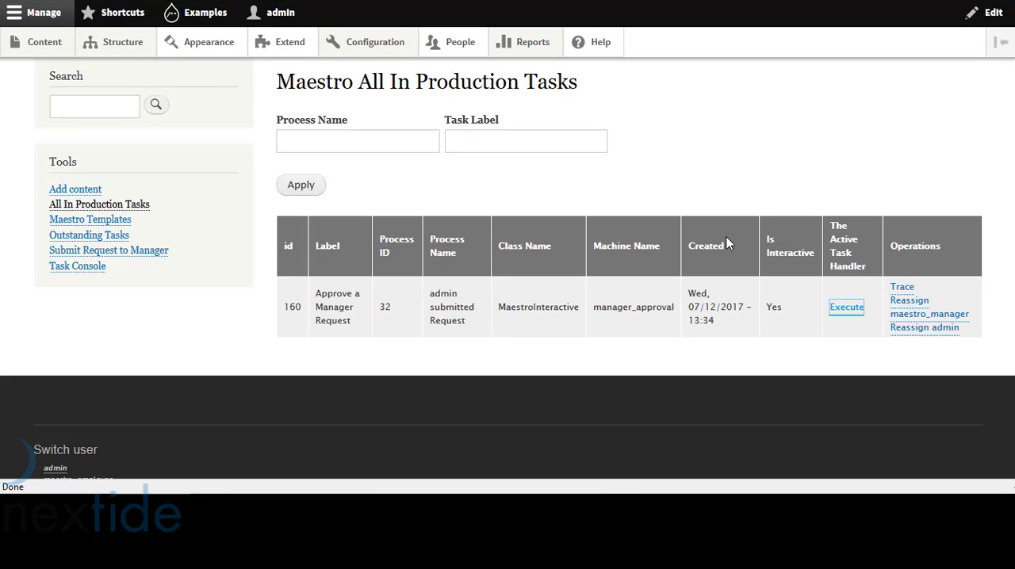
mouse_move(644, 295)
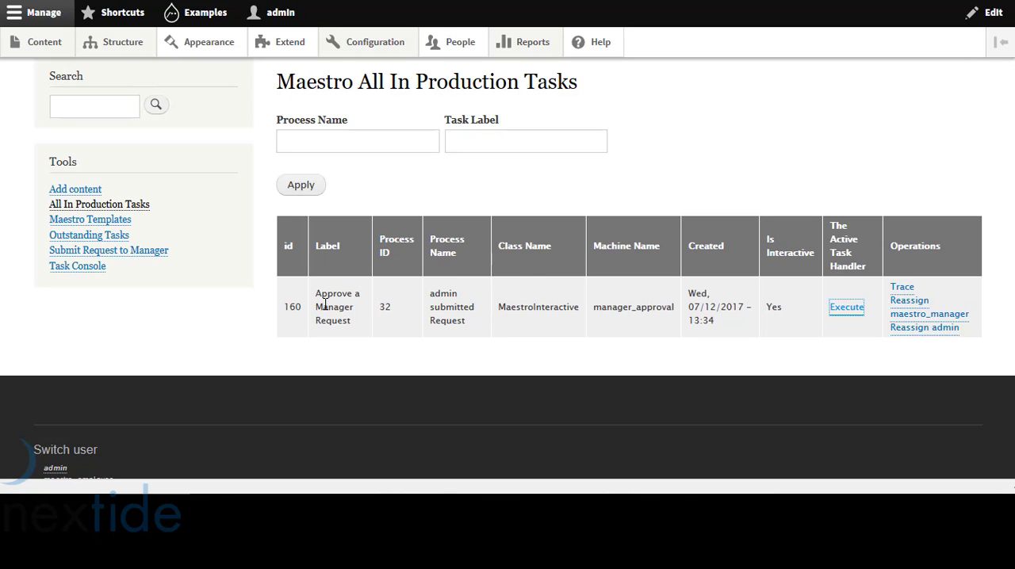
mouse_move(564, 330)
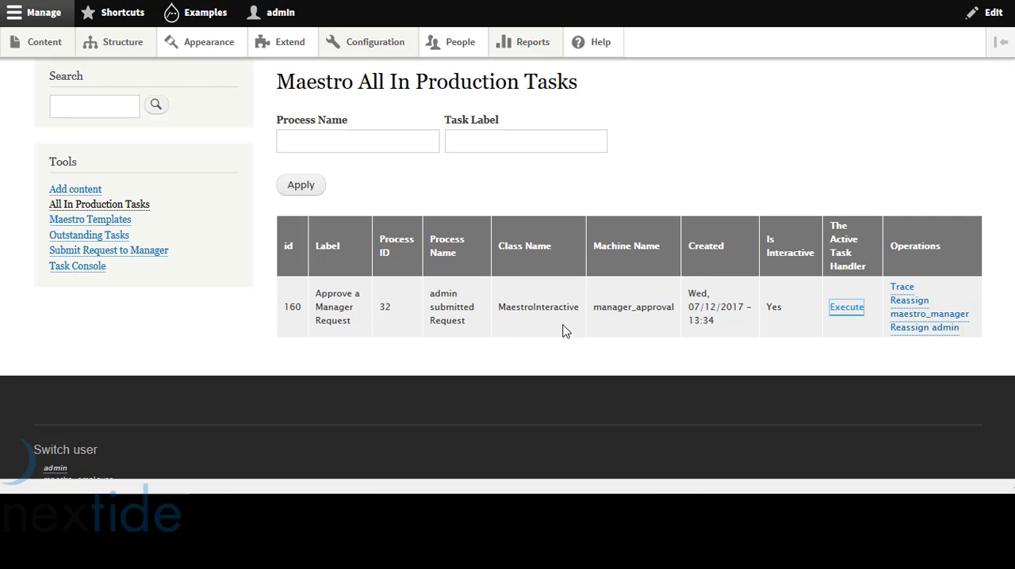
mouse_move(693, 314)
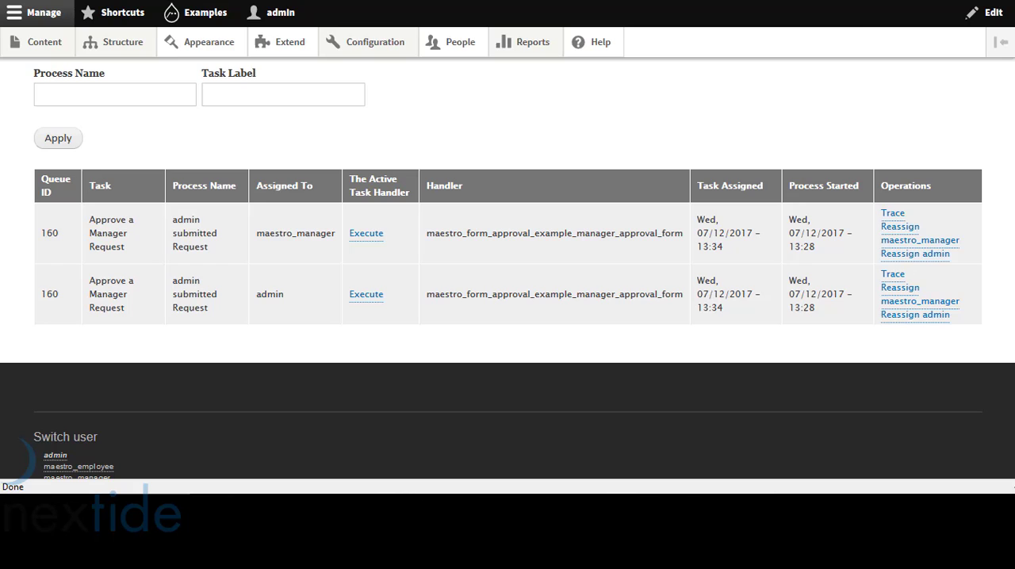
mouse_move(692, 248)
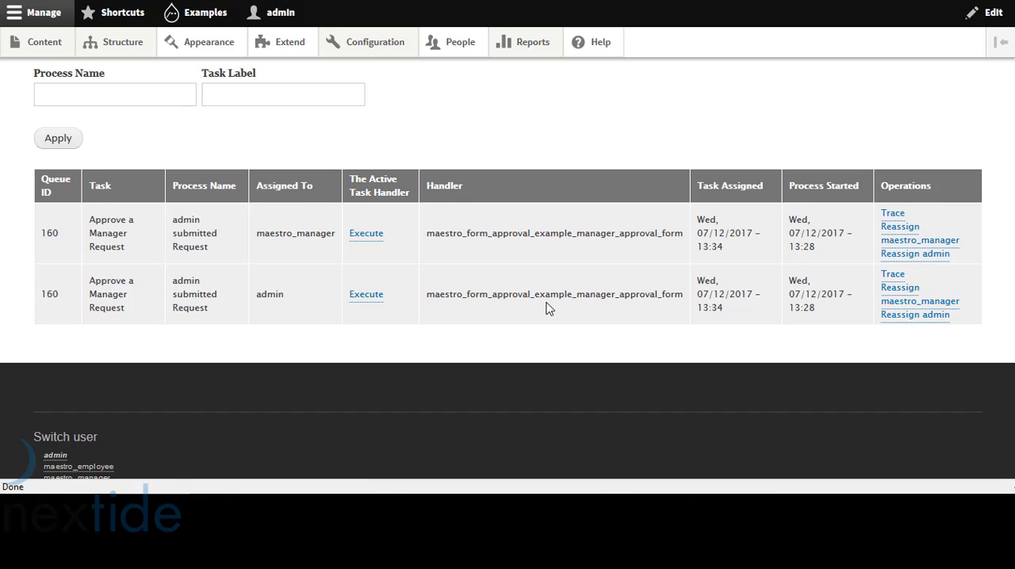
mouse_move(266, 293)
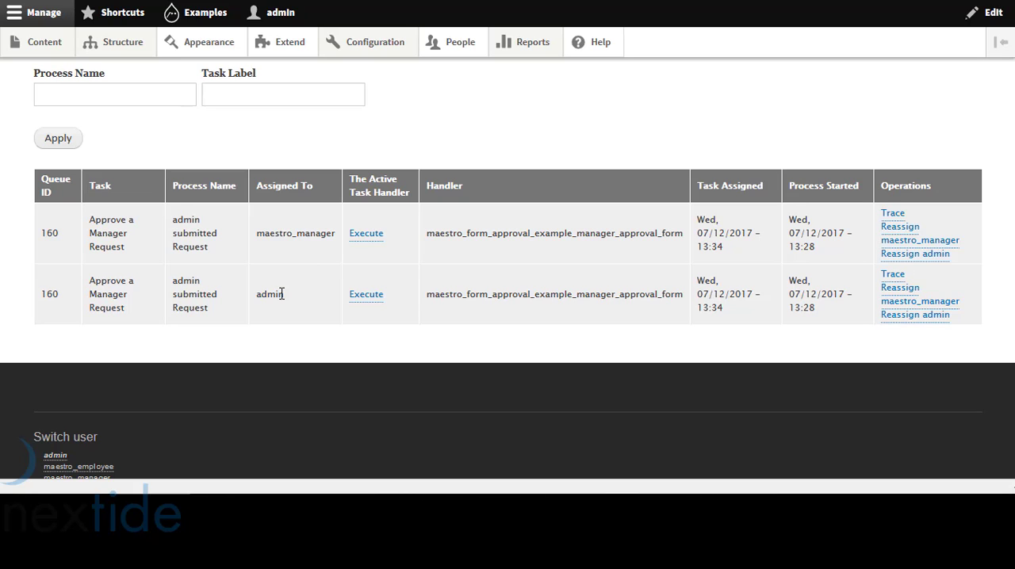
mouse_move(793, 284)
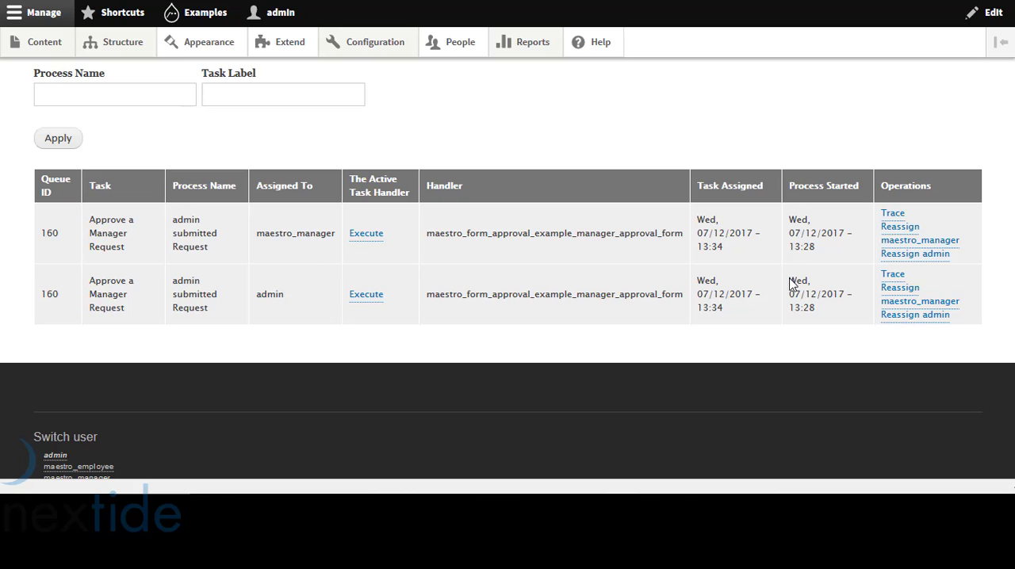
Trace process 32, reviewing tasks through 160 and variables like initiator admin and rejected 0
left_click(891, 213)
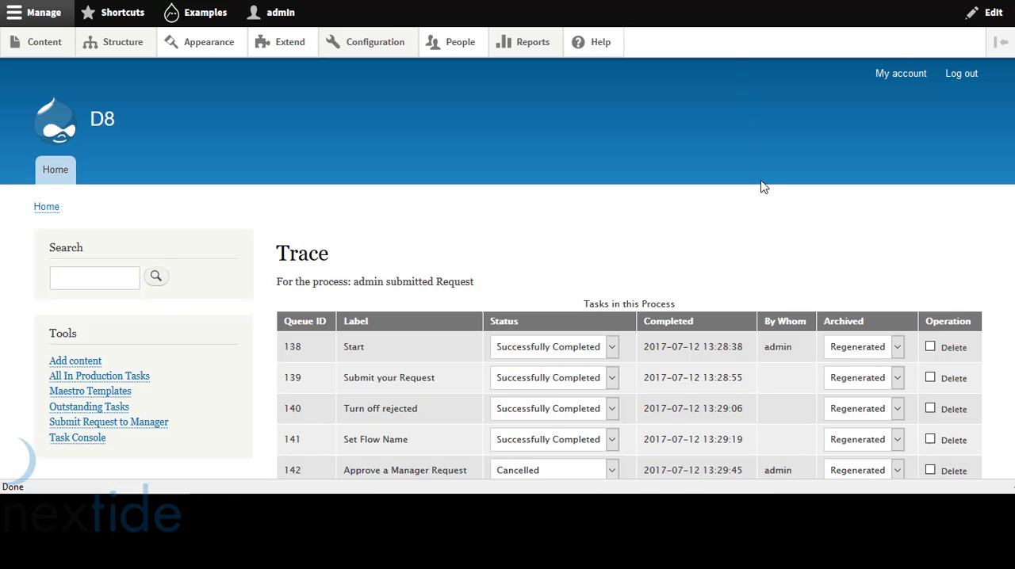
mouse_move(765, 244)
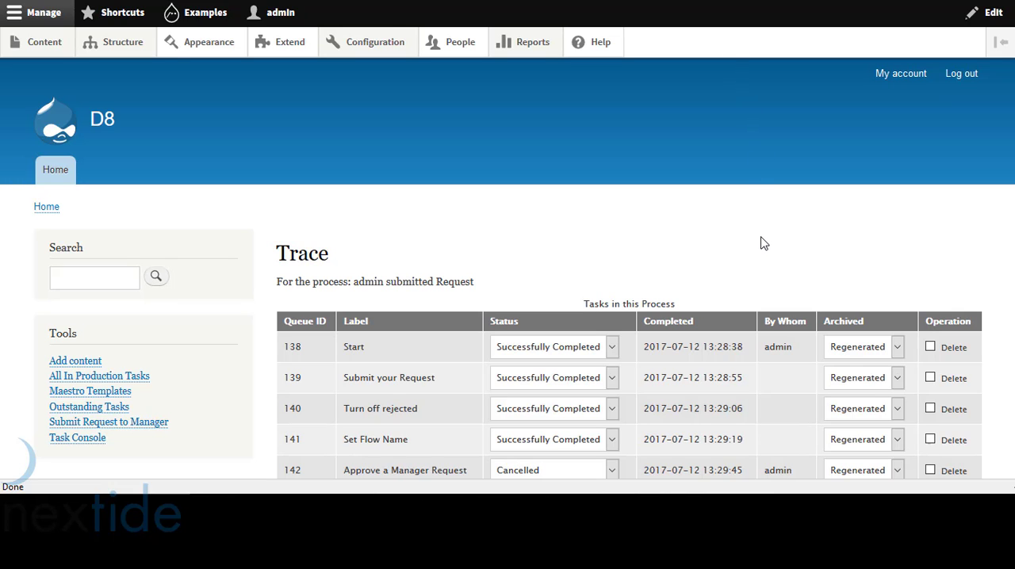
scroll("down", 3)
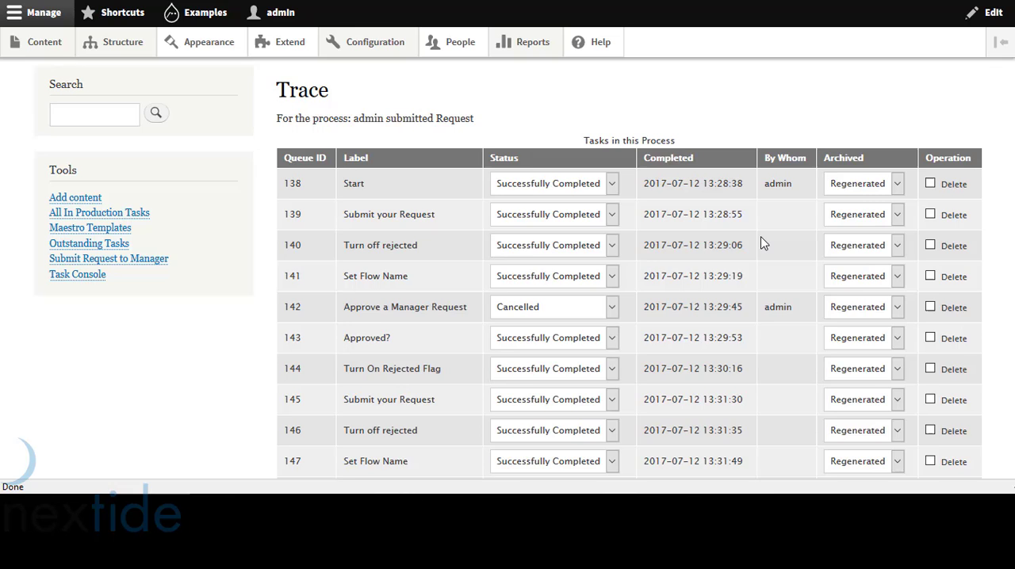
scroll("down", 3)
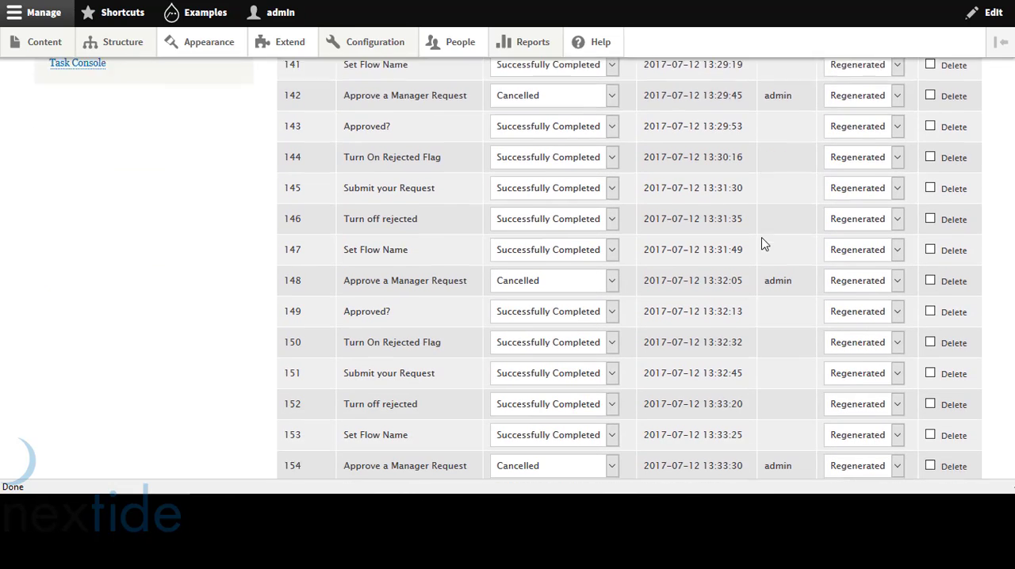
scroll("down", 3)
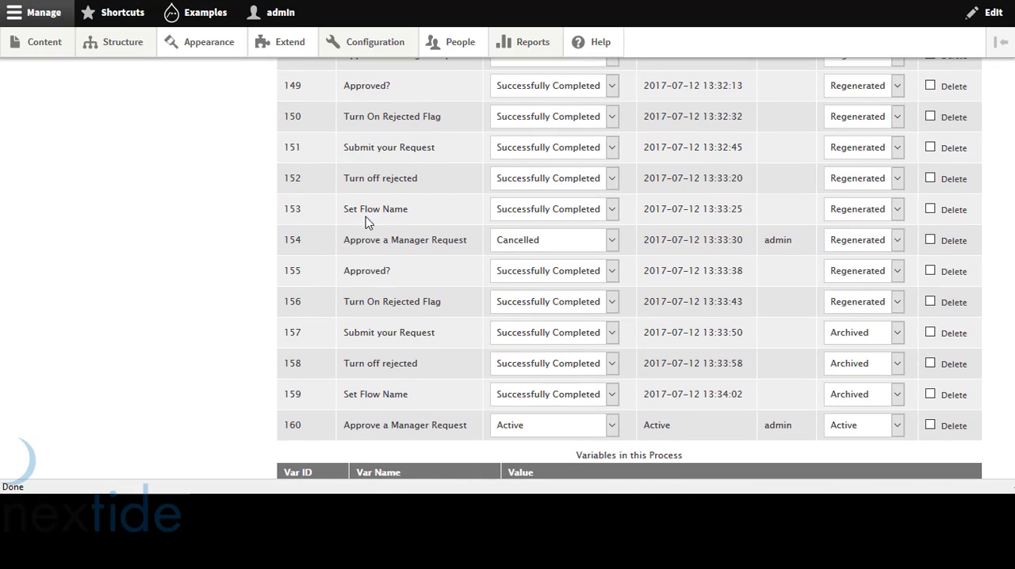
scroll("up", 3)
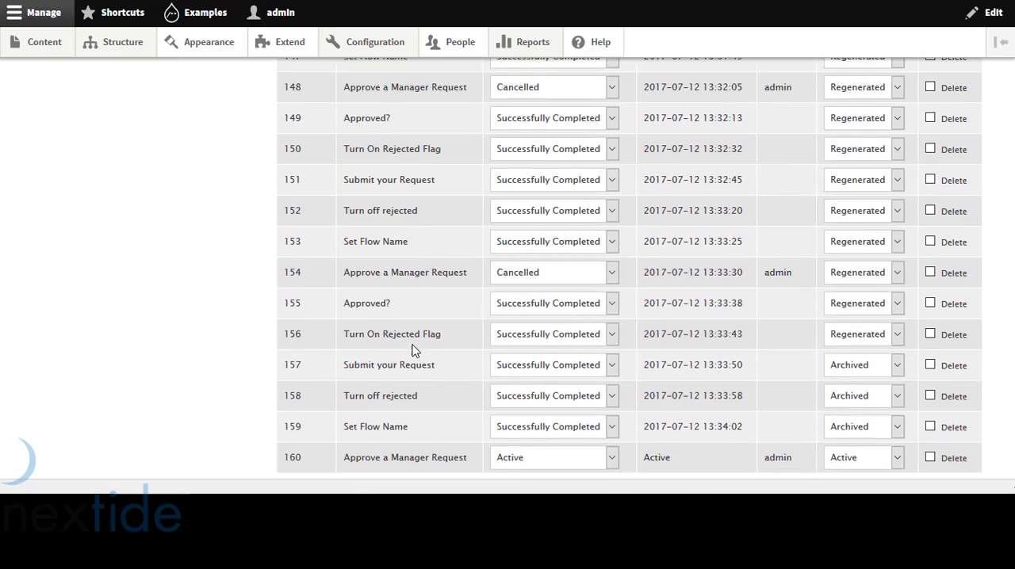
scroll("up", 3)
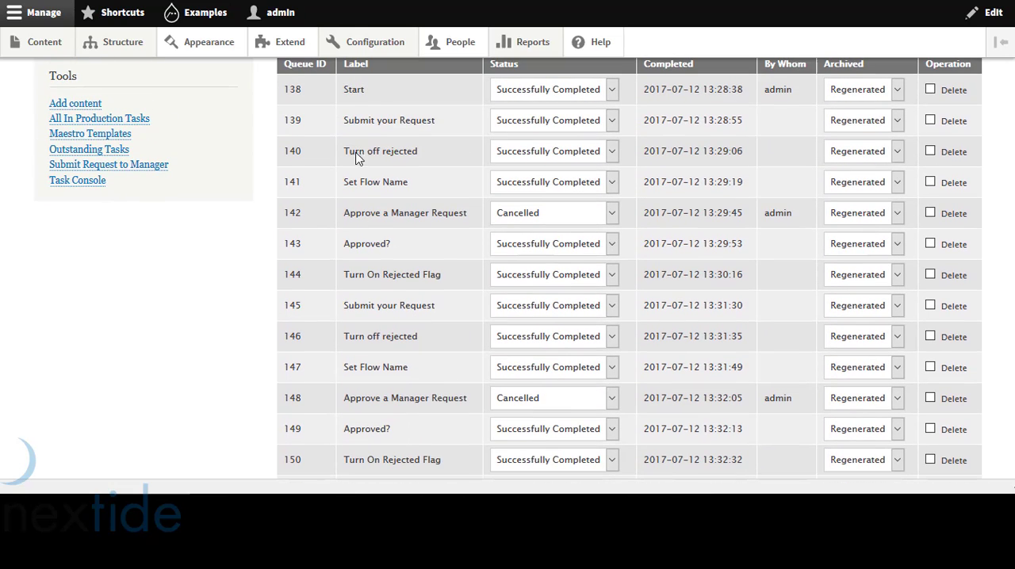
mouse_move(396, 336)
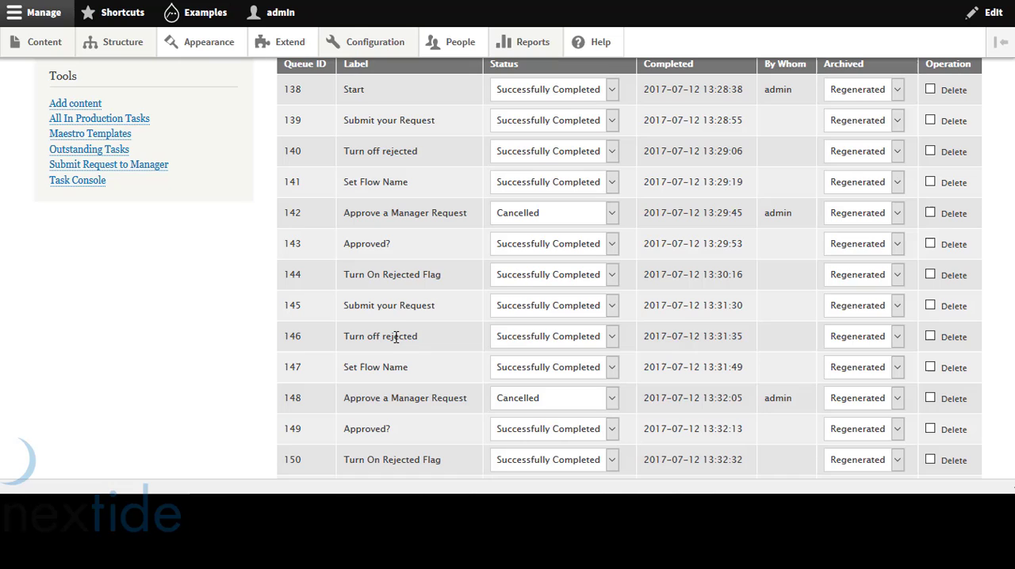
scroll("down", 3)
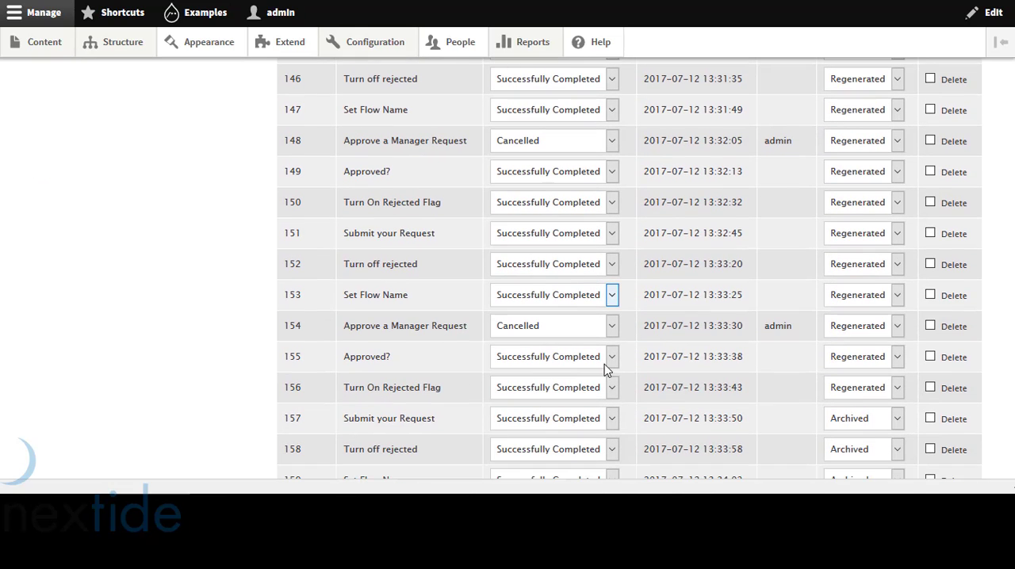
scroll("down", 3)
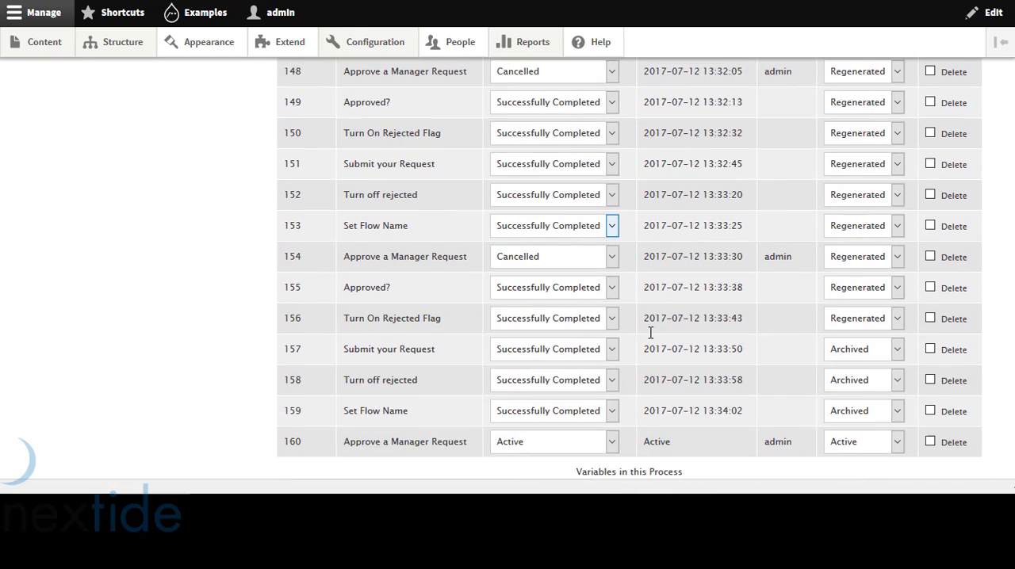
scroll("down", 3)
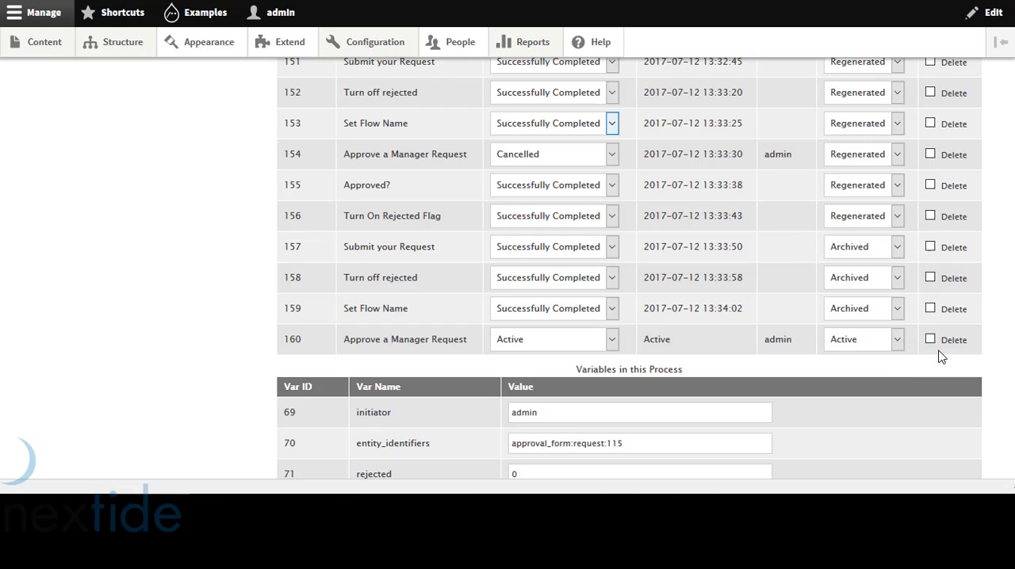
left_click(897, 339)
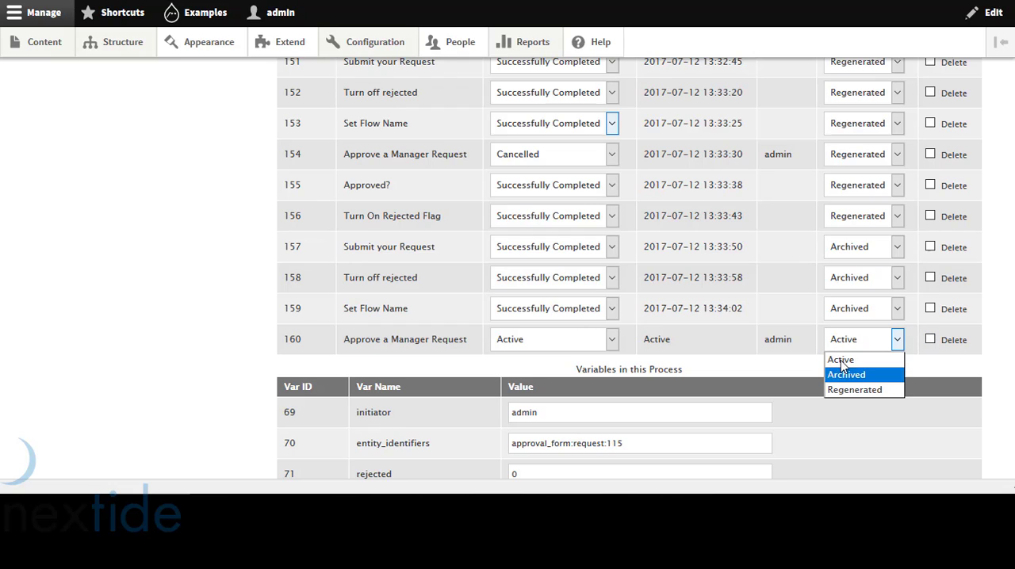
left_click(612, 339)
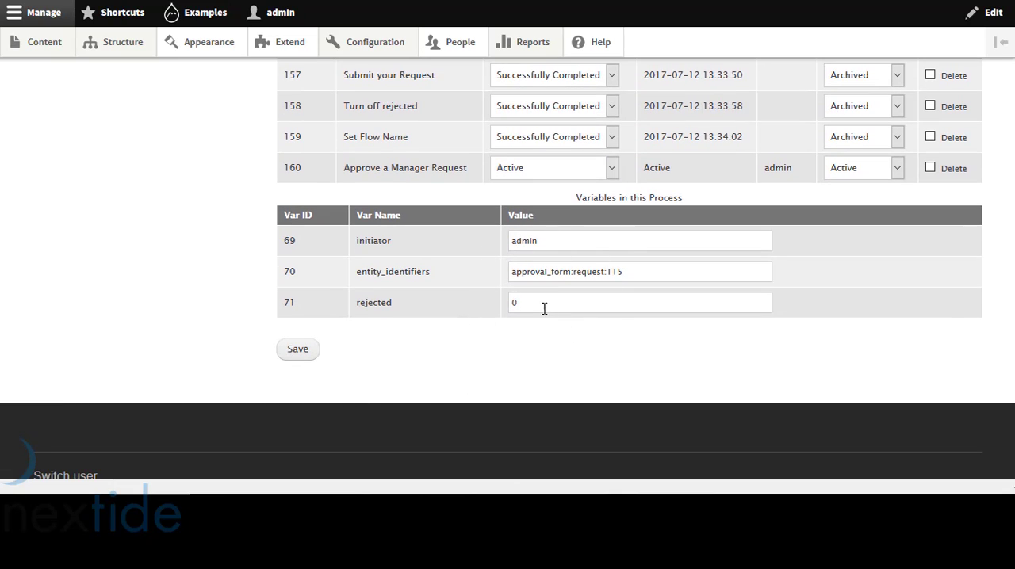
mouse_move(551, 320)
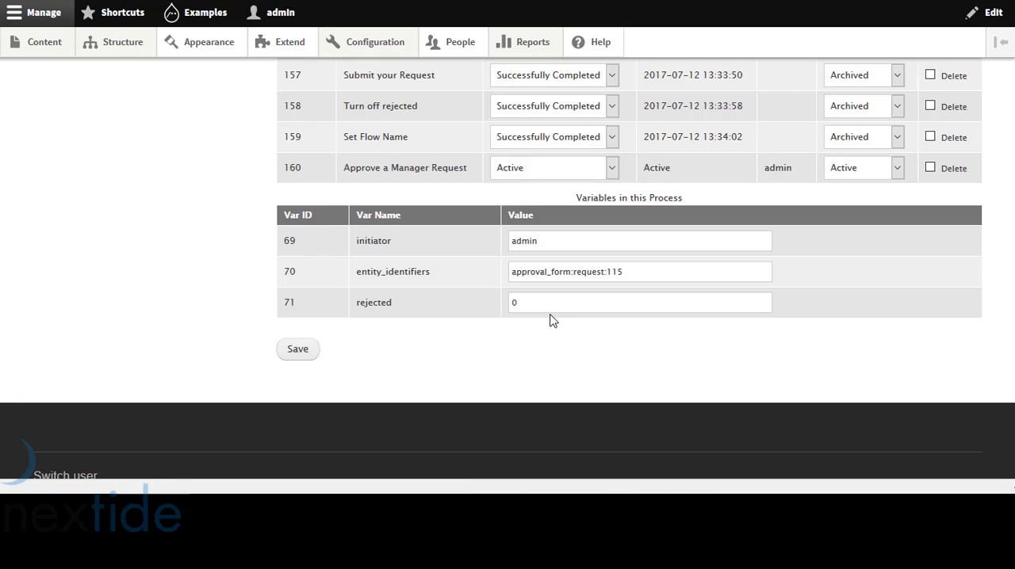